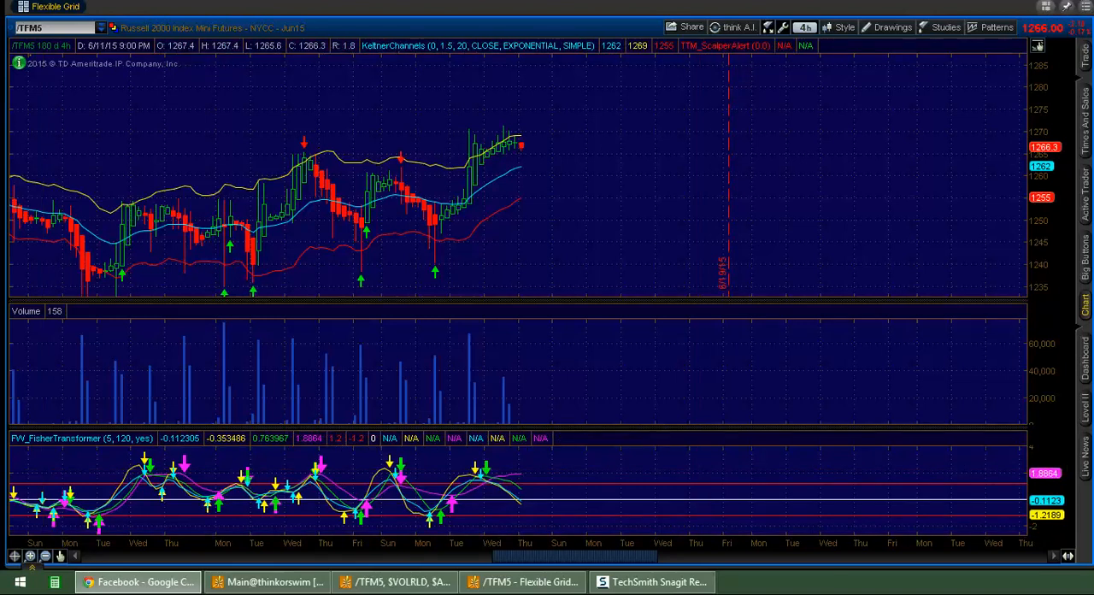
mouse_move(596, 157)
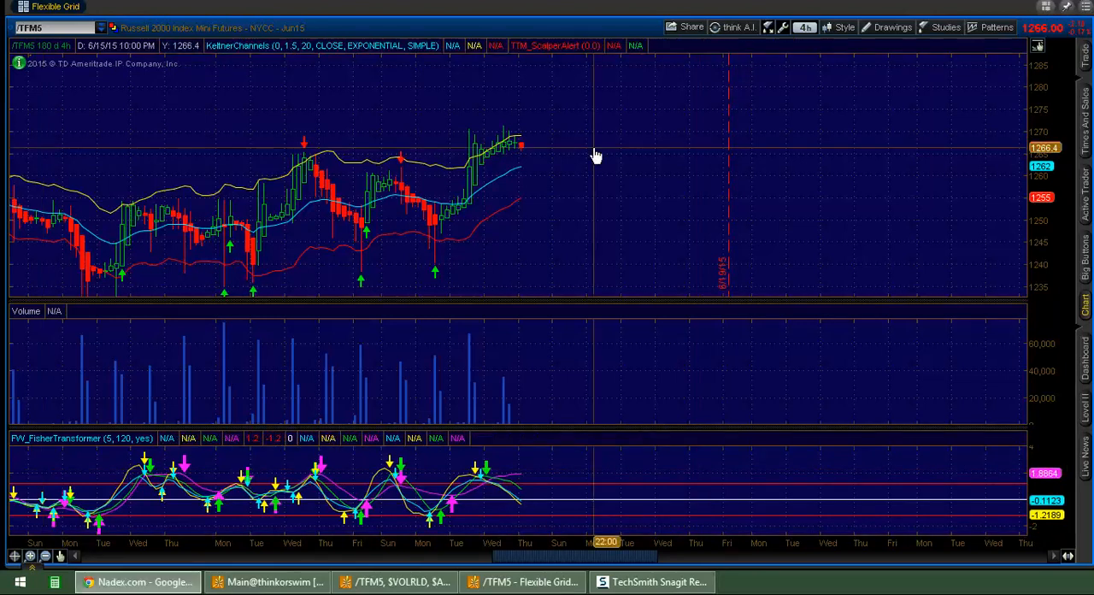
mouse_move(690, 158)
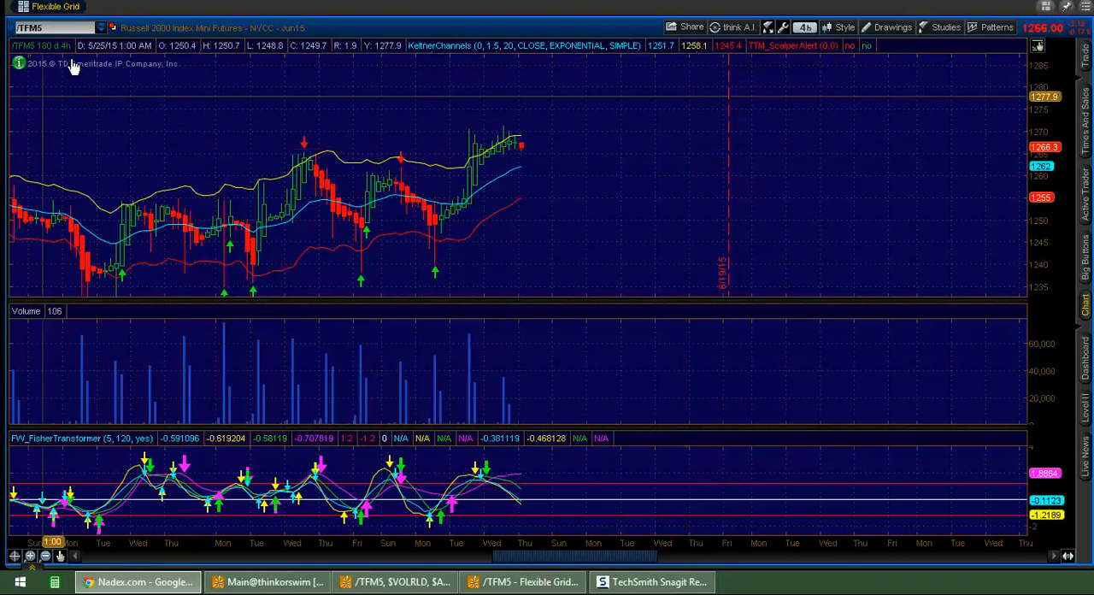
Load the E-mini S&P 500 futures chart by entering ES as the symbol
type("ES")
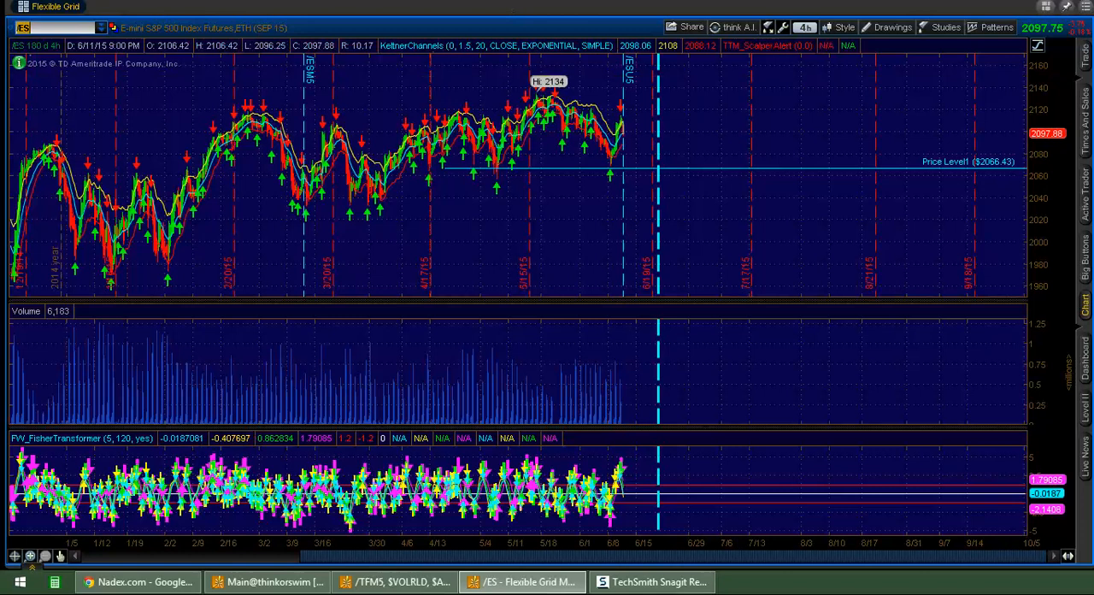
Maximize the Nadex site and list the US SmallCap 2000 daily binary contracts
left_click(136, 581)
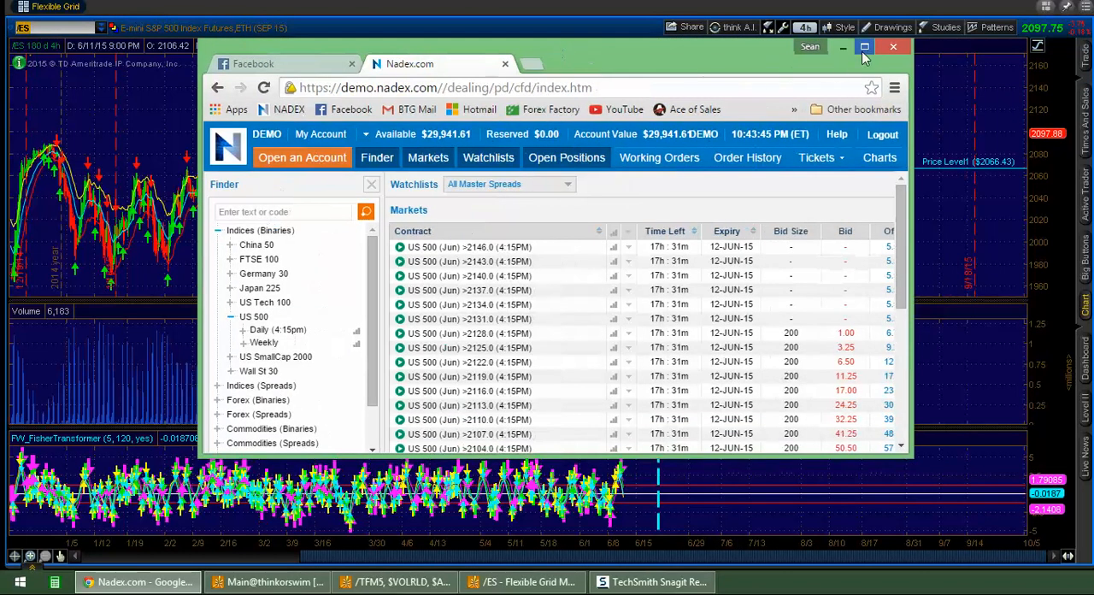
left_click(864, 47)
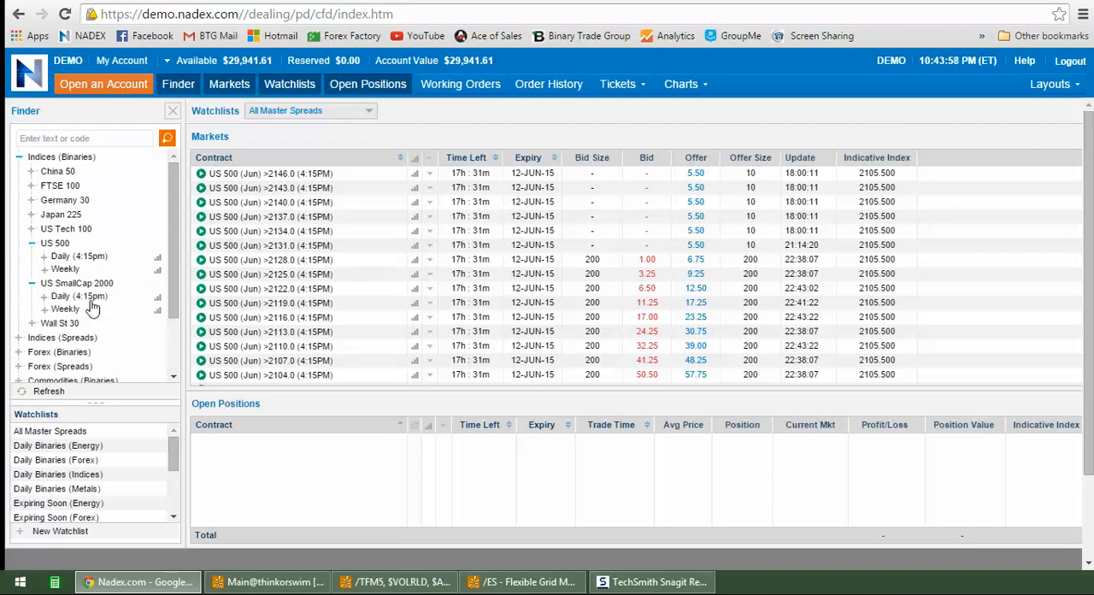
left_click(78, 296)
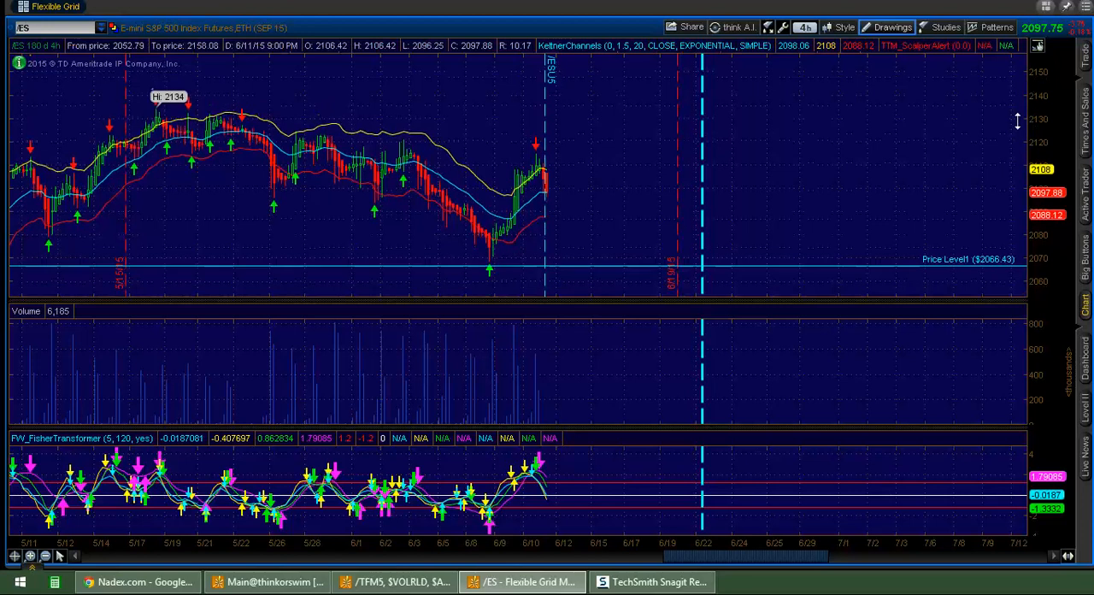
mouse_move(589, 100)
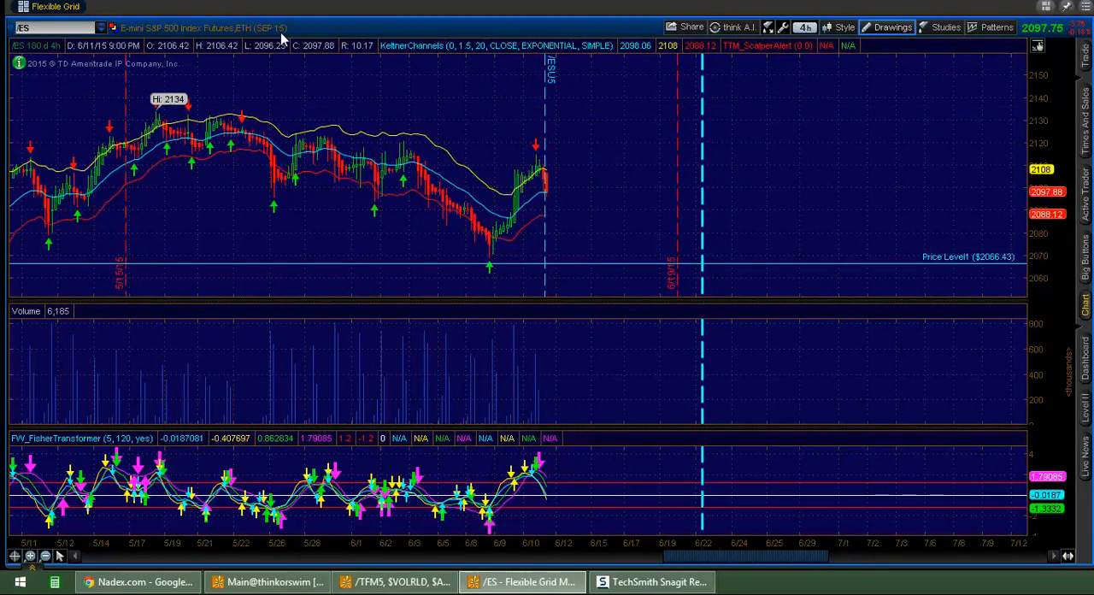
mouse_move(487, 155)
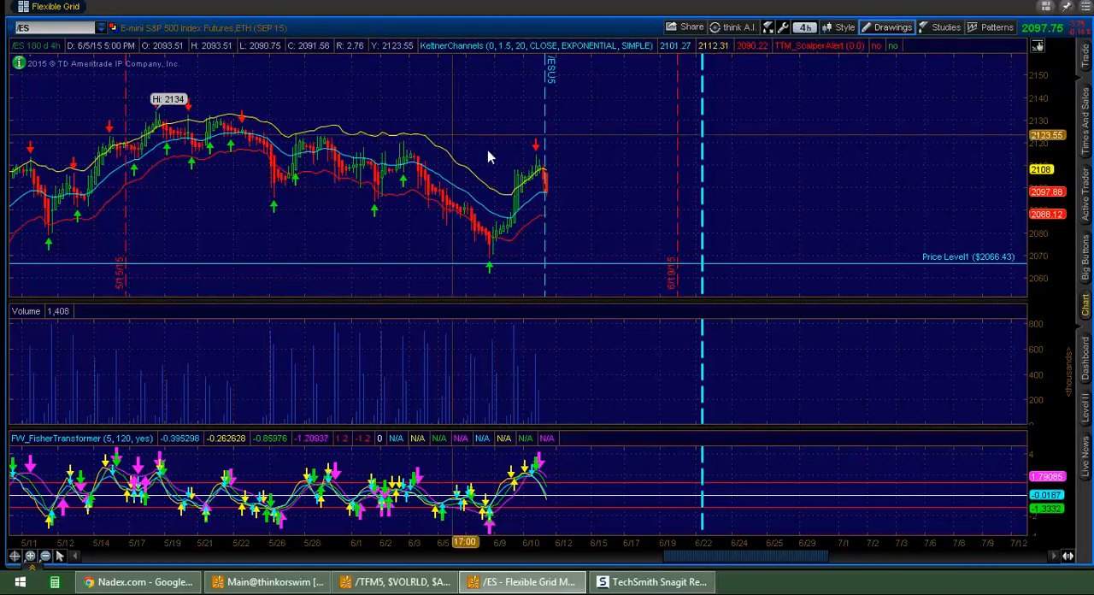
mouse_move(547, 111)
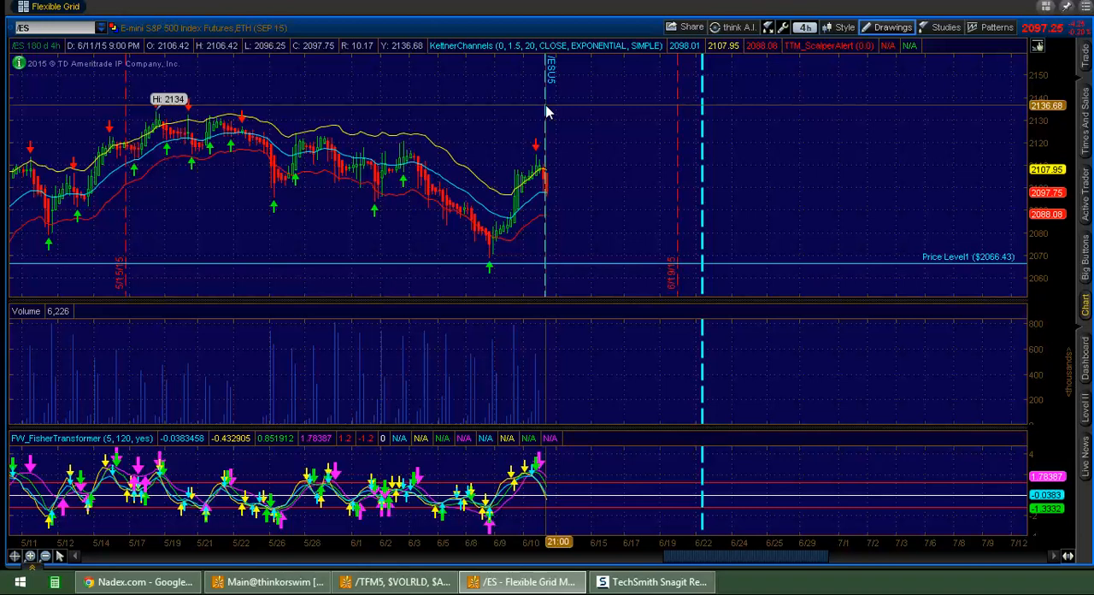
mouse_move(550, 94)
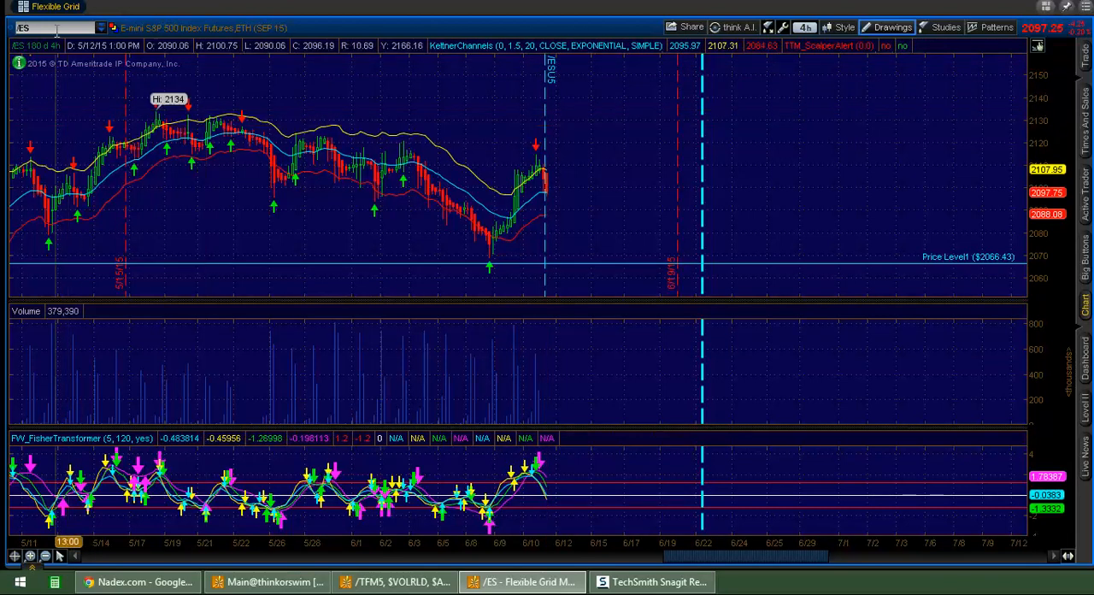
mouse_move(540, 357)
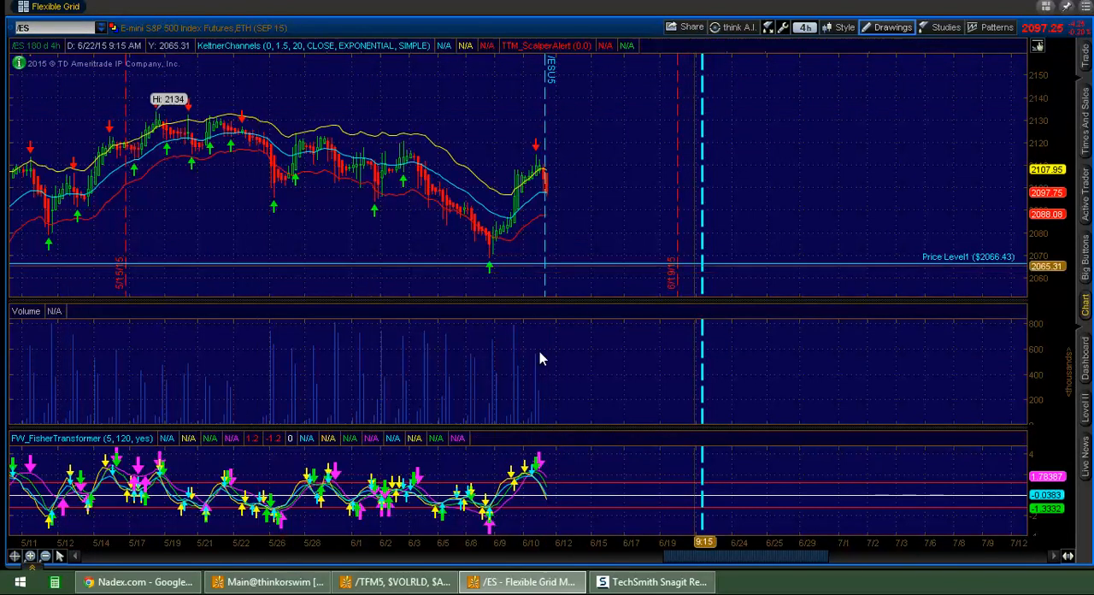
mouse_move(547, 68)
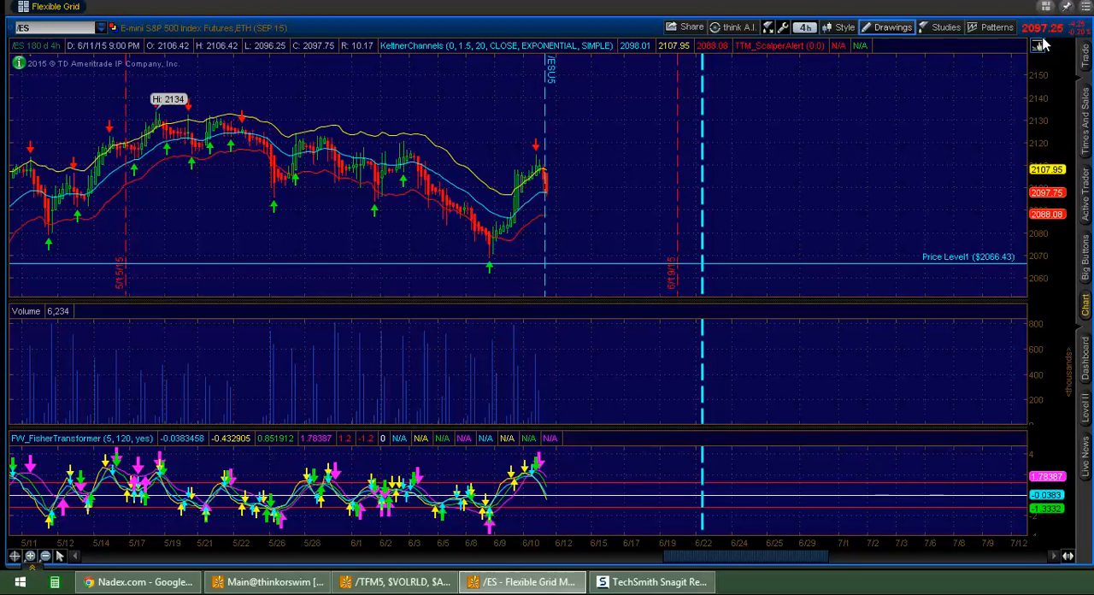
mouse_move(389, 444)
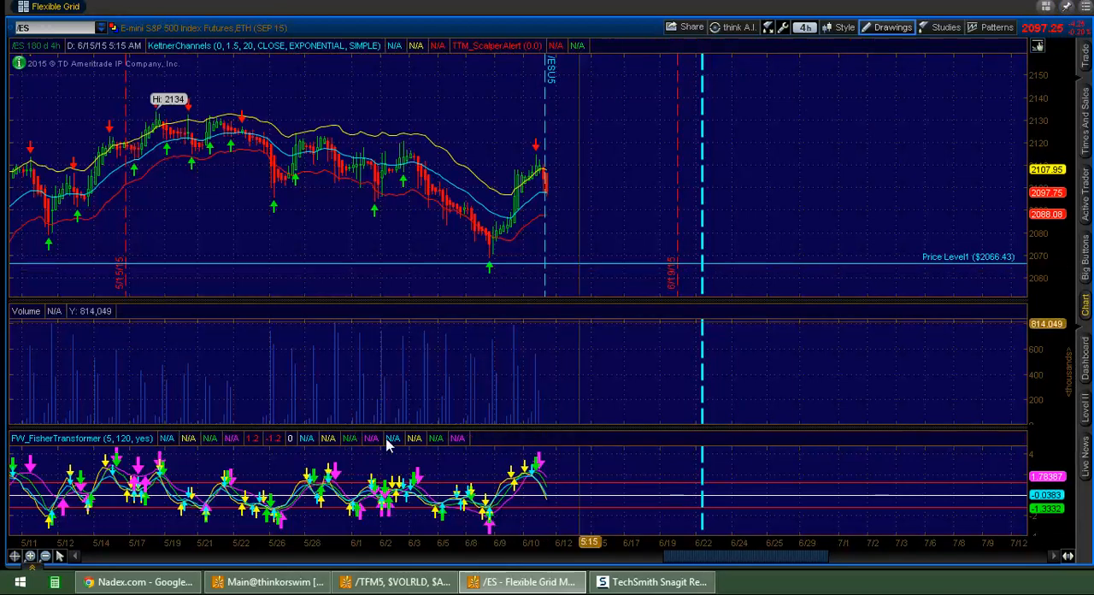
List the US 500 daily (4:15pm) binary contracts in Nadex
left_click(137, 581)
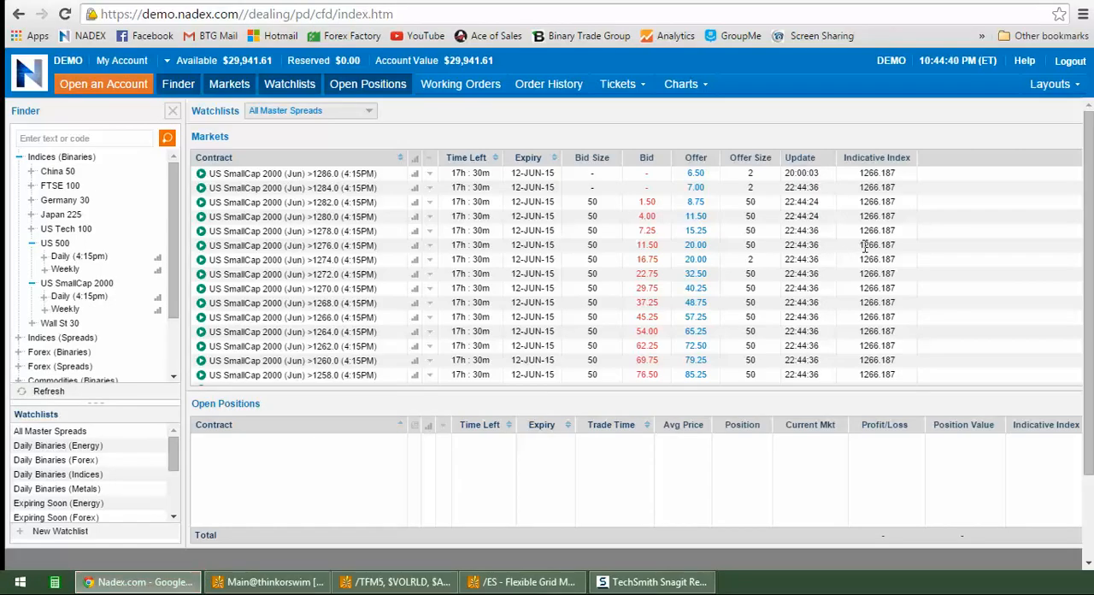
left_click(55, 243)
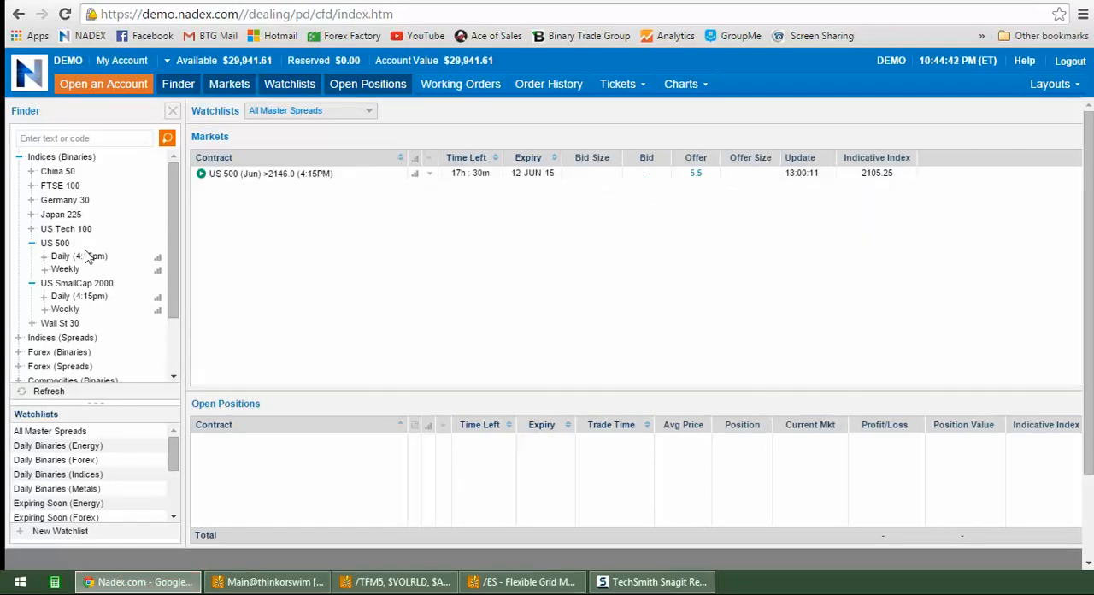
left_click(78, 255)
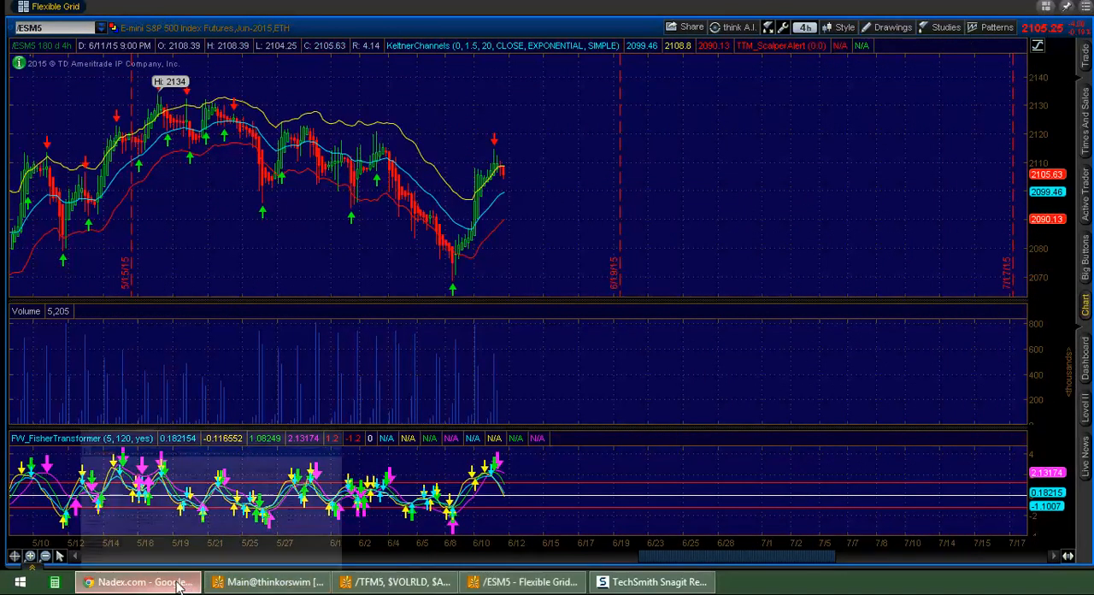
Select the 2105.250 indicative index value and return to the /ESM5 chart
left_click(137, 581)
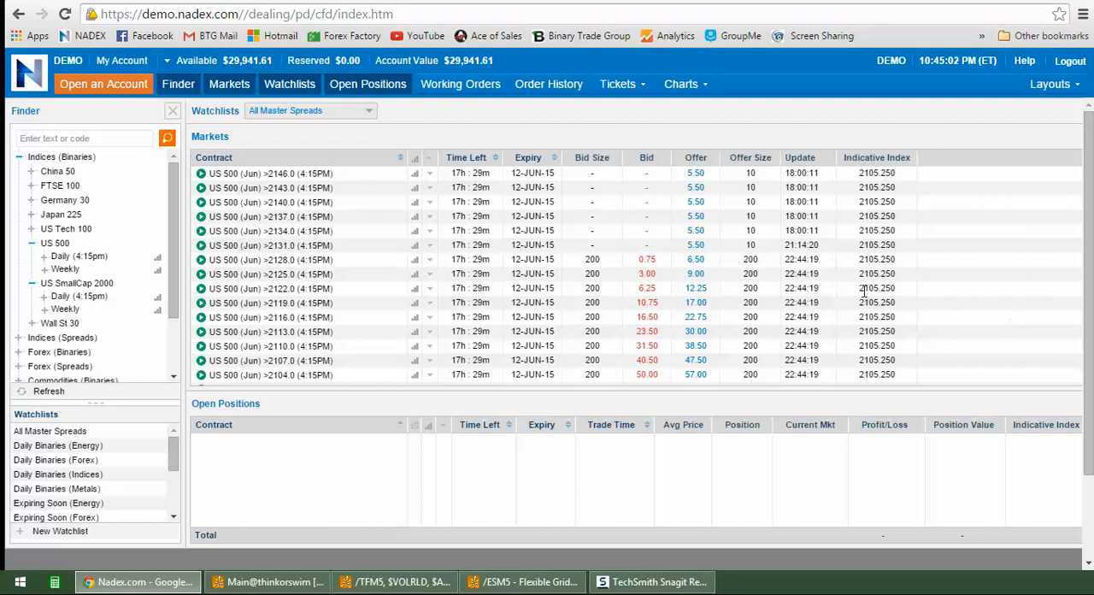
double_click(876, 288)
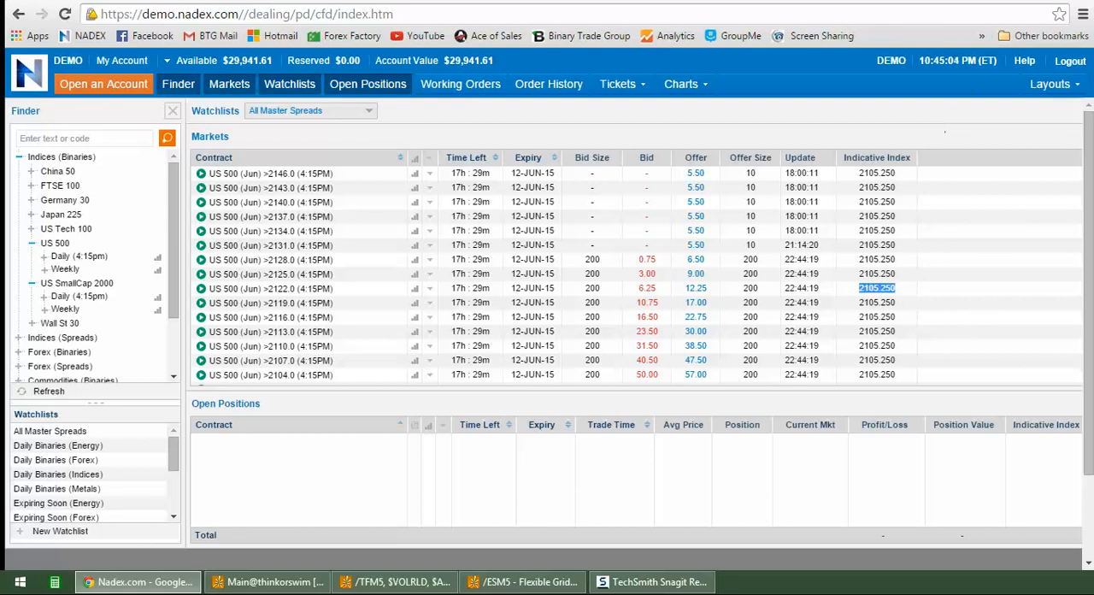
left_click(522, 581)
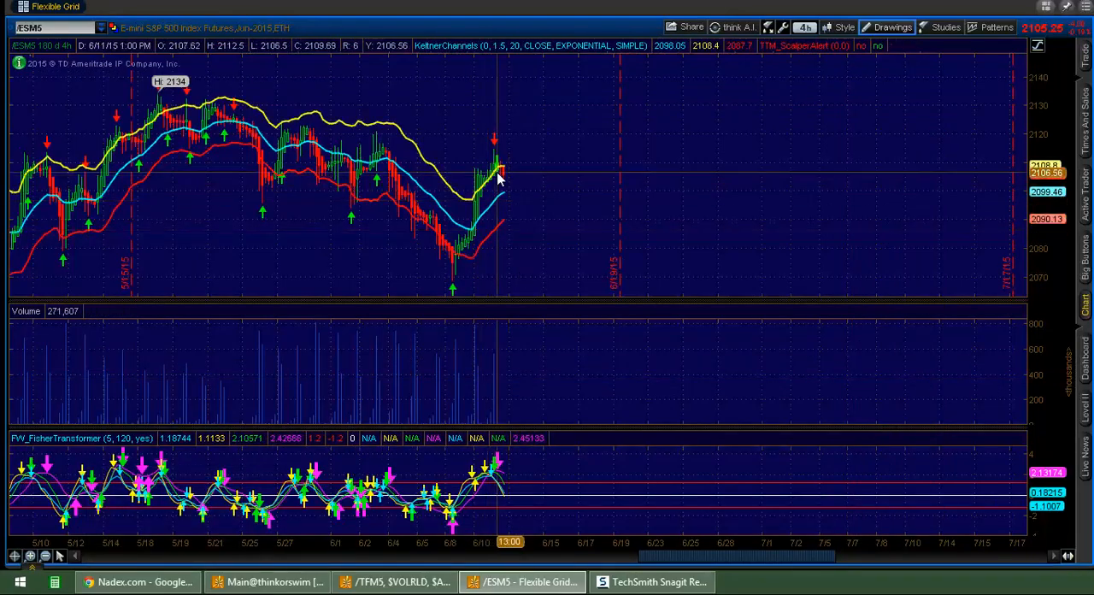
mouse_move(502, 207)
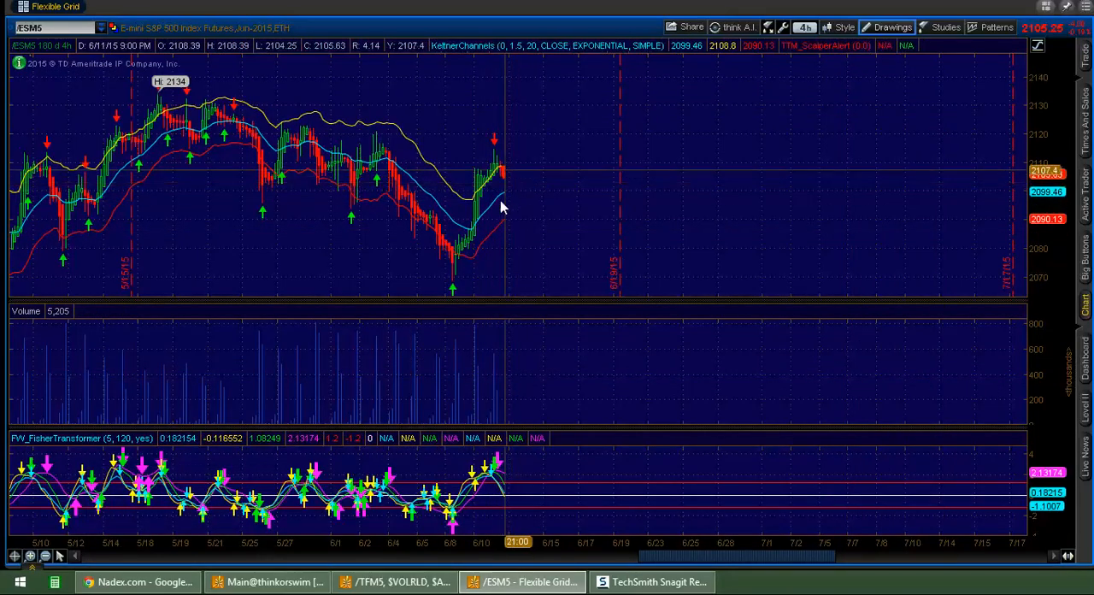
mouse_move(511, 227)
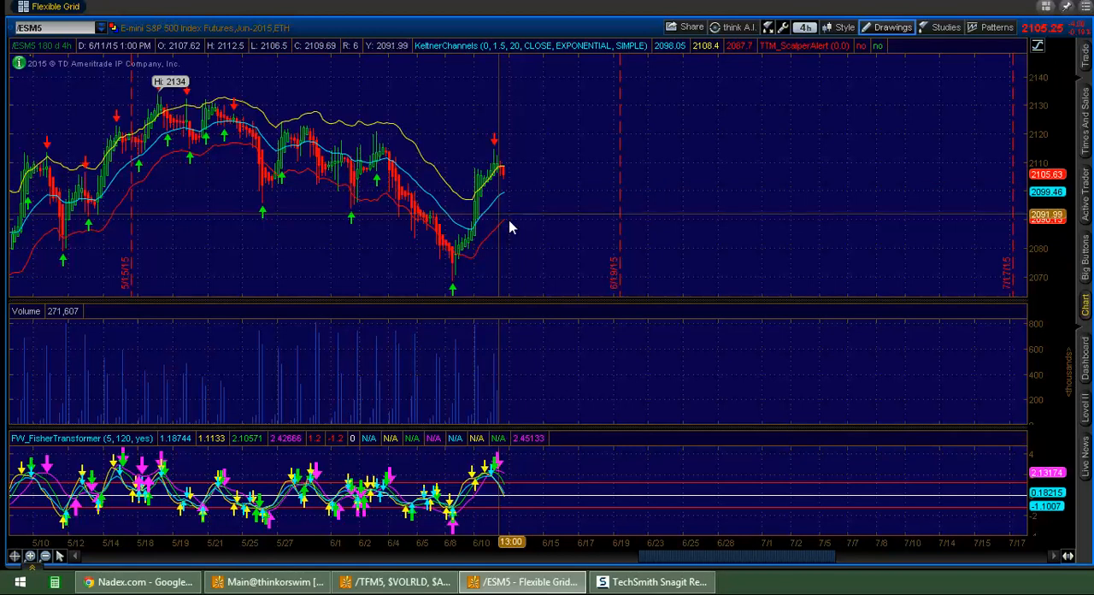
Set the /ESM5 chart time frame to one year of daily bars
left_click(804, 26)
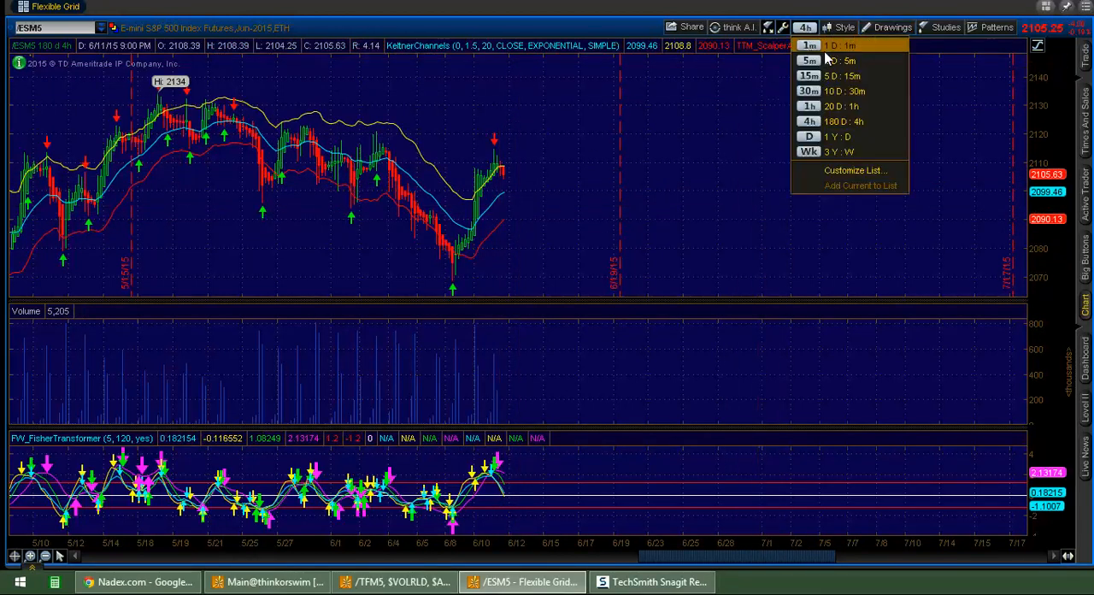
left_click(808, 136)
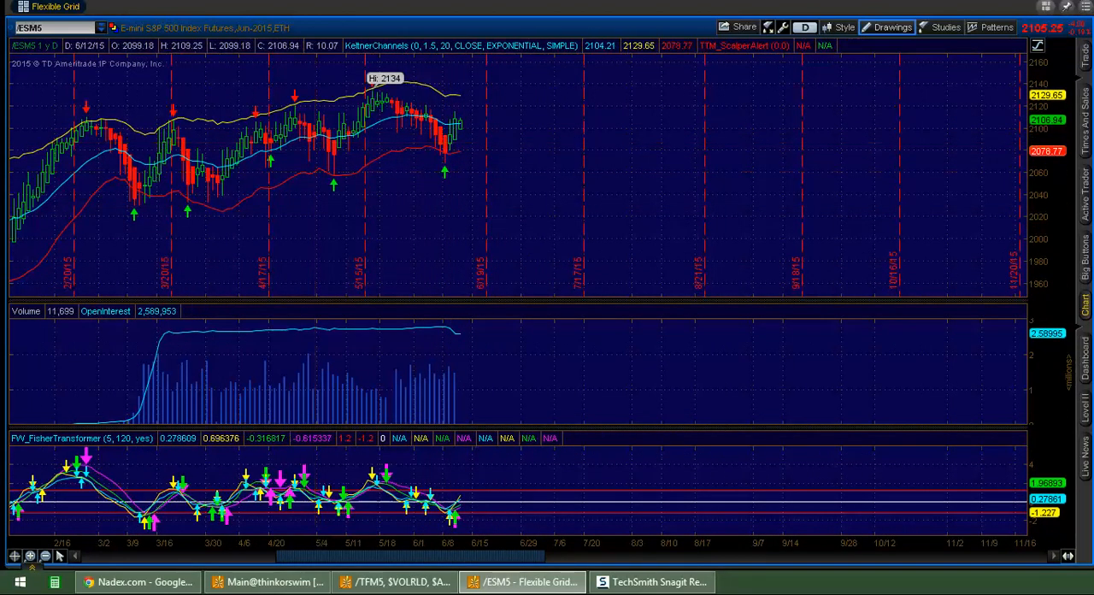
mouse_move(450, 154)
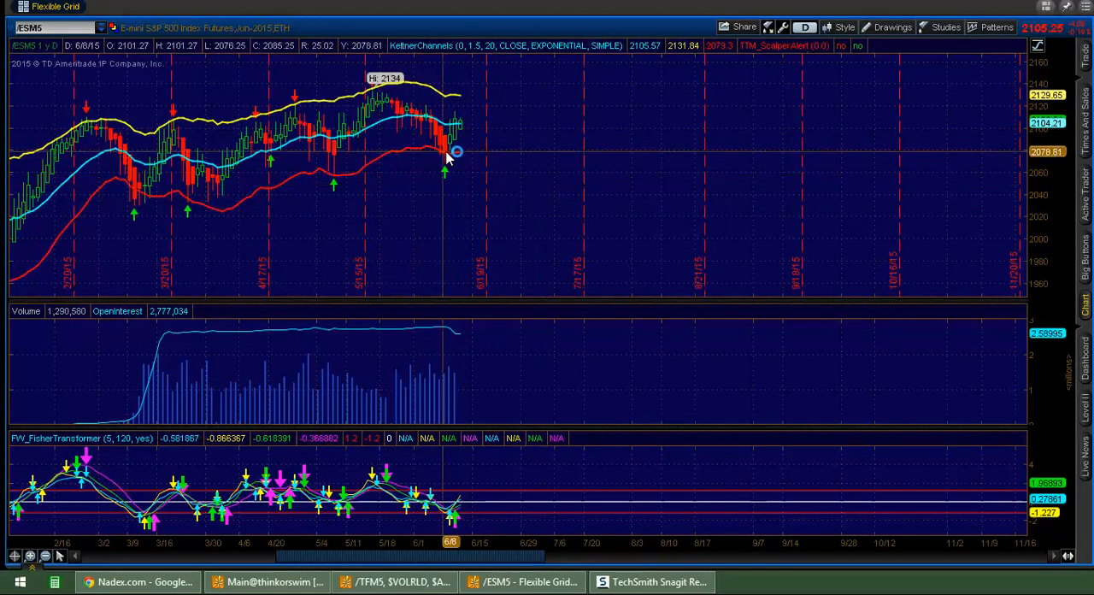
mouse_move(461, 128)
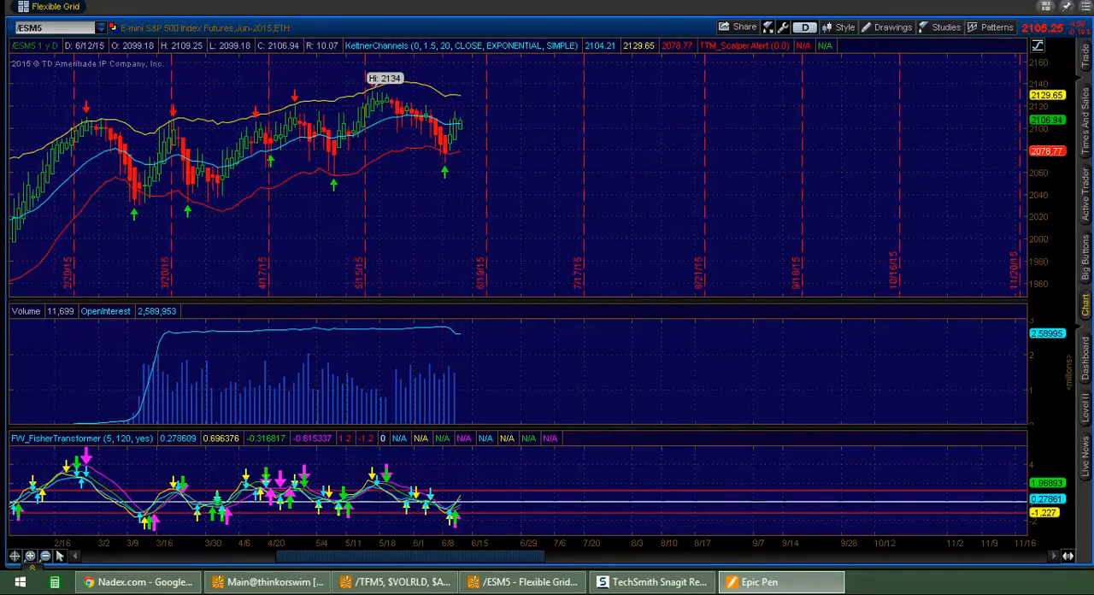
mouse_move(453, 205)
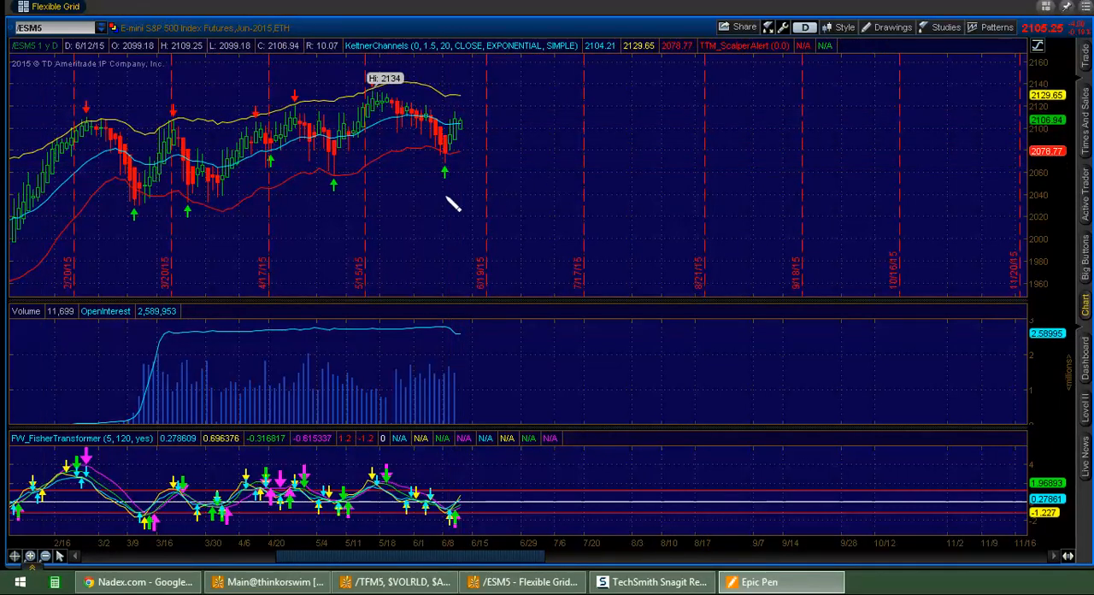
mouse_move(401, 175)
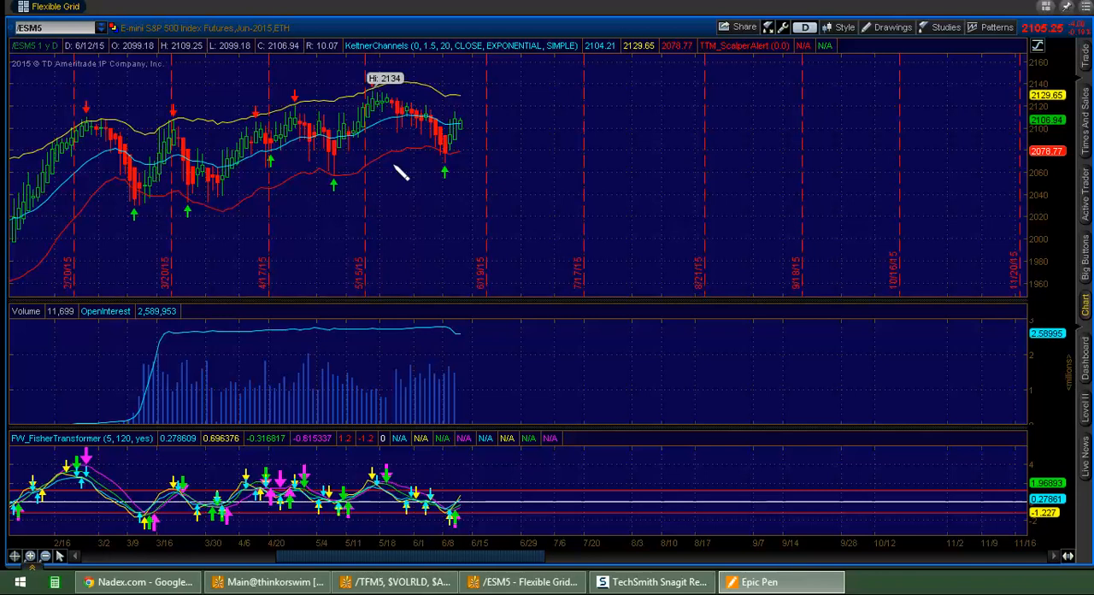
left_click_drag(393, 164, 551, 168)
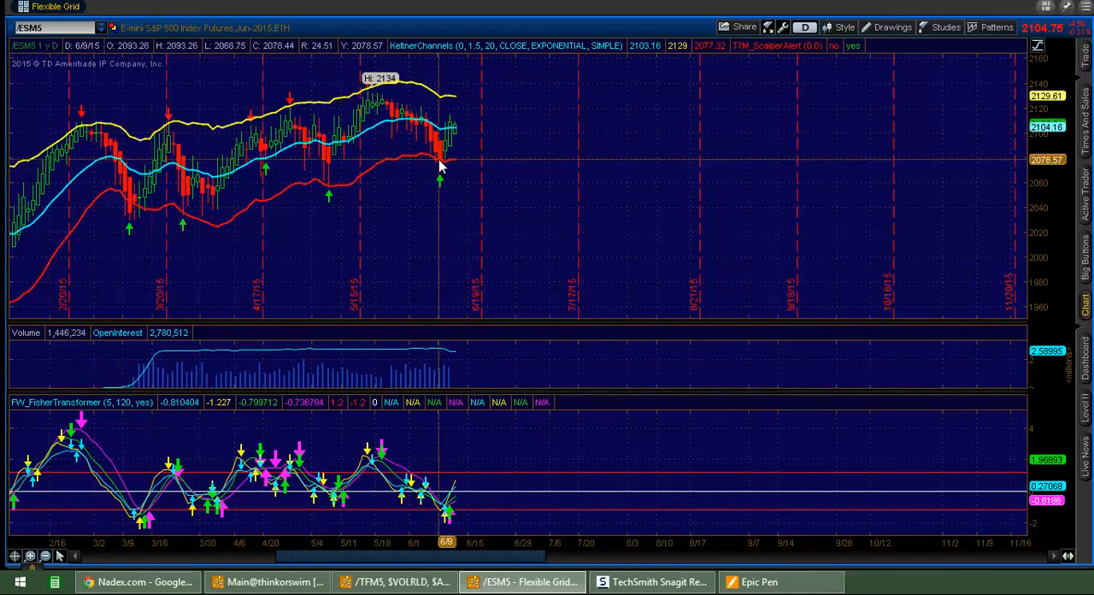
mouse_move(453, 211)
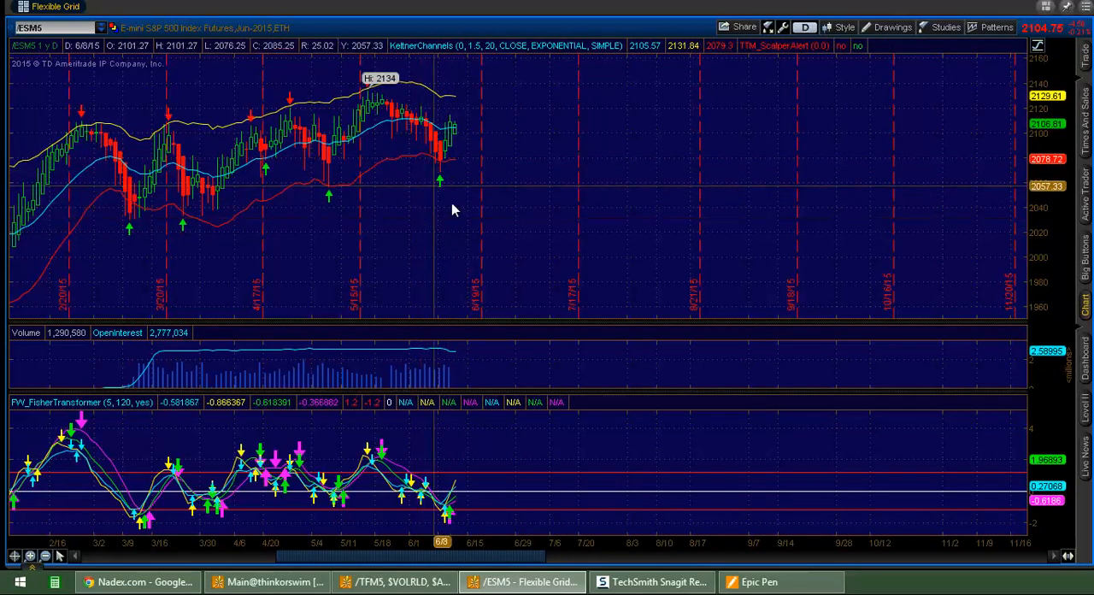
mouse_move(442, 205)
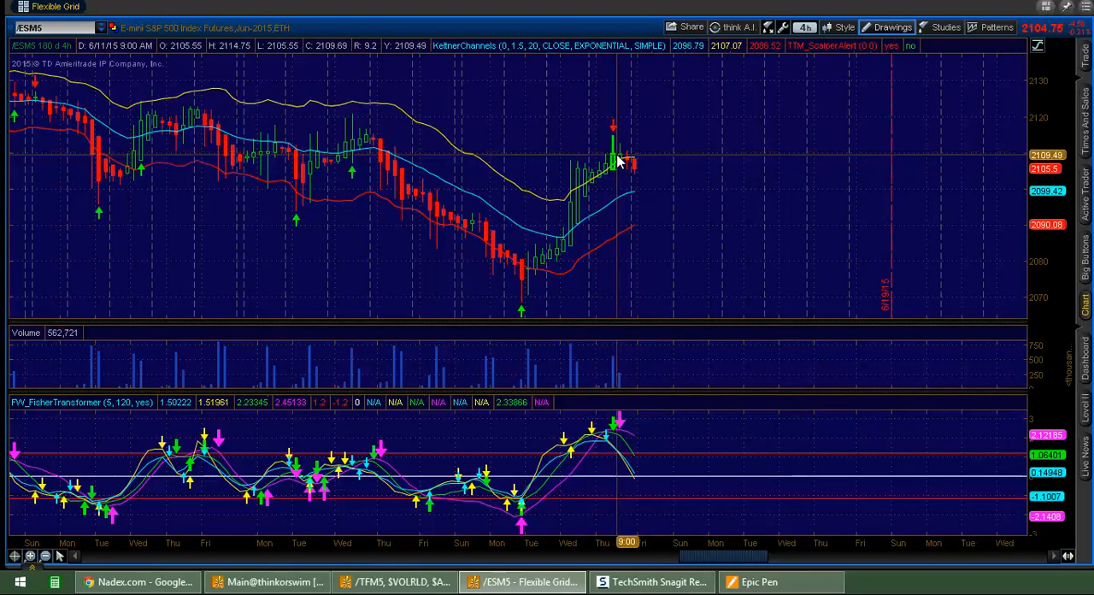
mouse_move(619, 419)
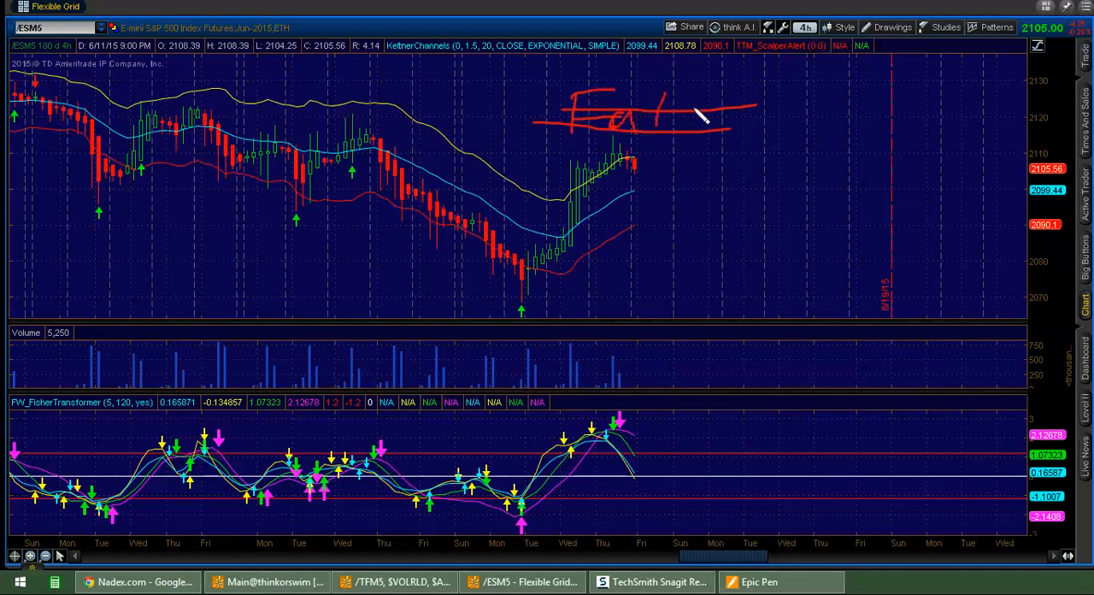
Mark up the /ESM5 chart above the latest candles and open the time frame list
left_click_drag(675, 120, 726, 145)
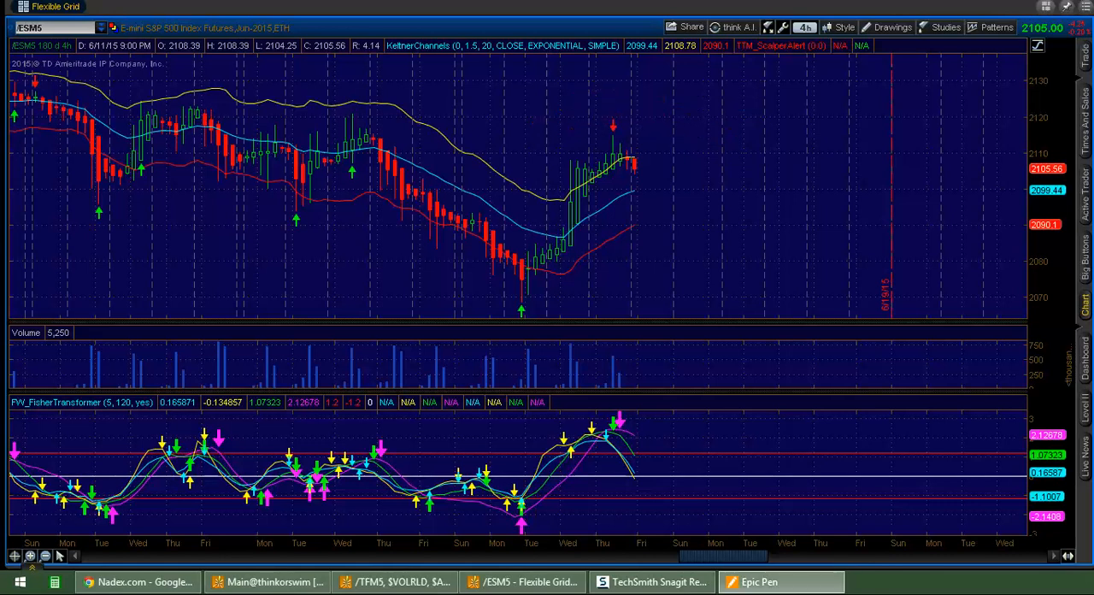
mouse_move(633, 175)
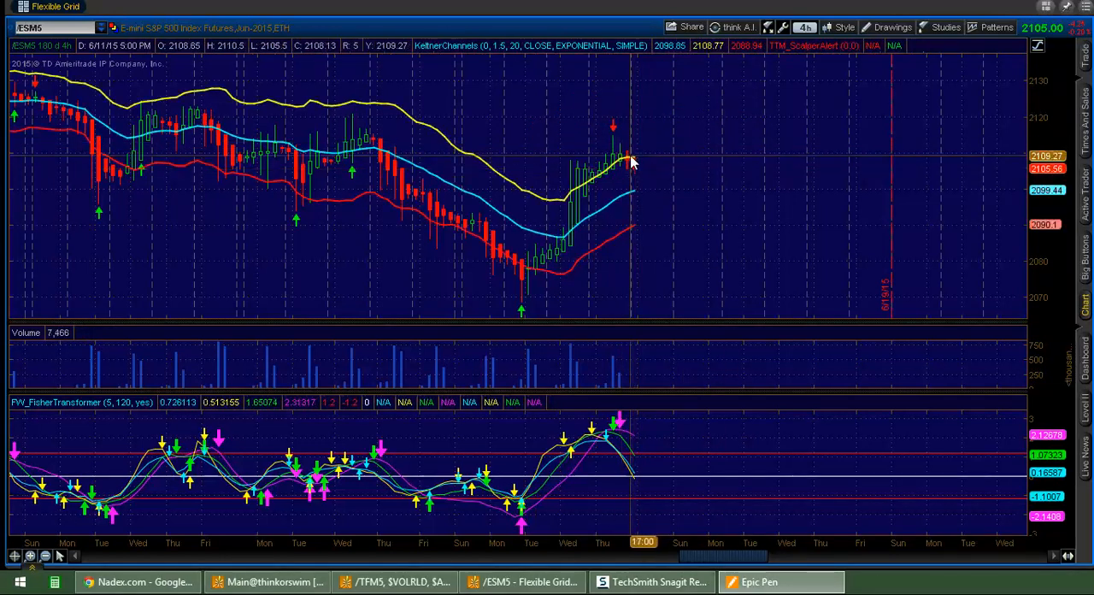
mouse_move(672, 144)
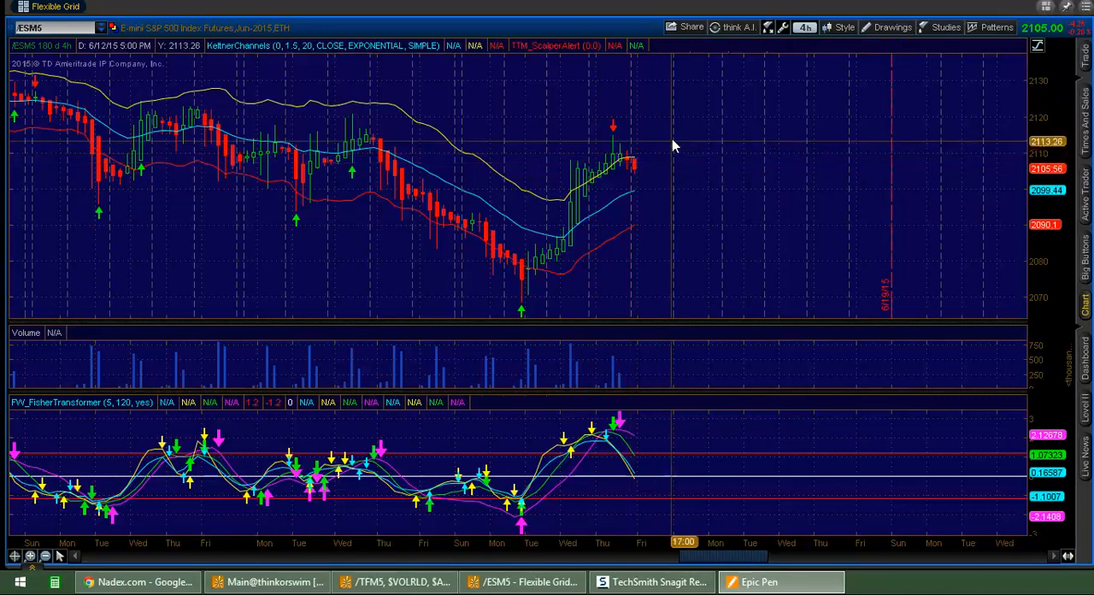
mouse_move(572, 163)
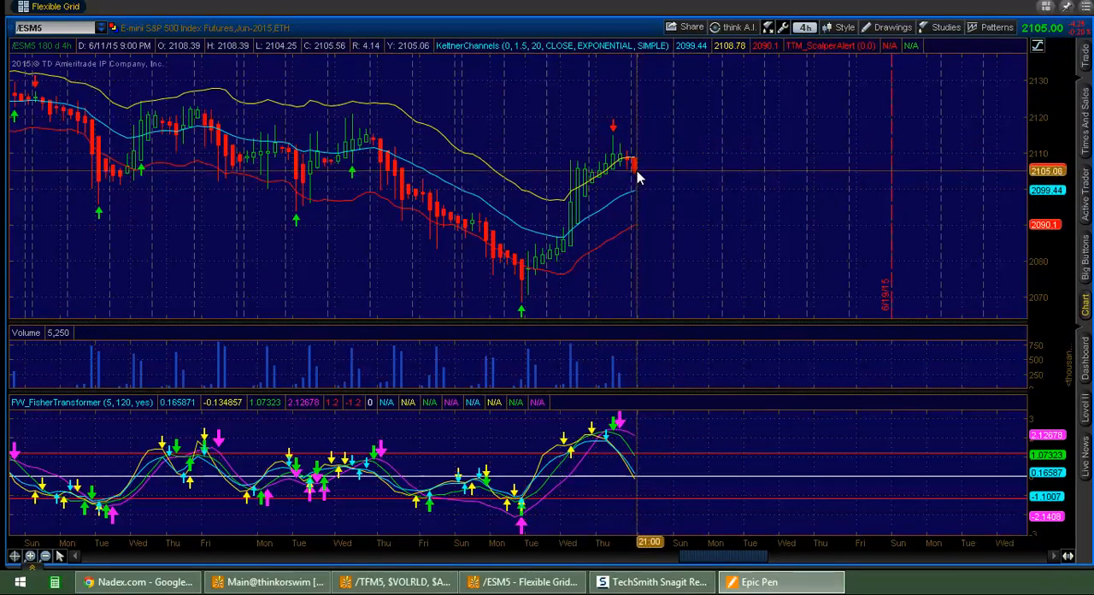
mouse_move(662, 151)
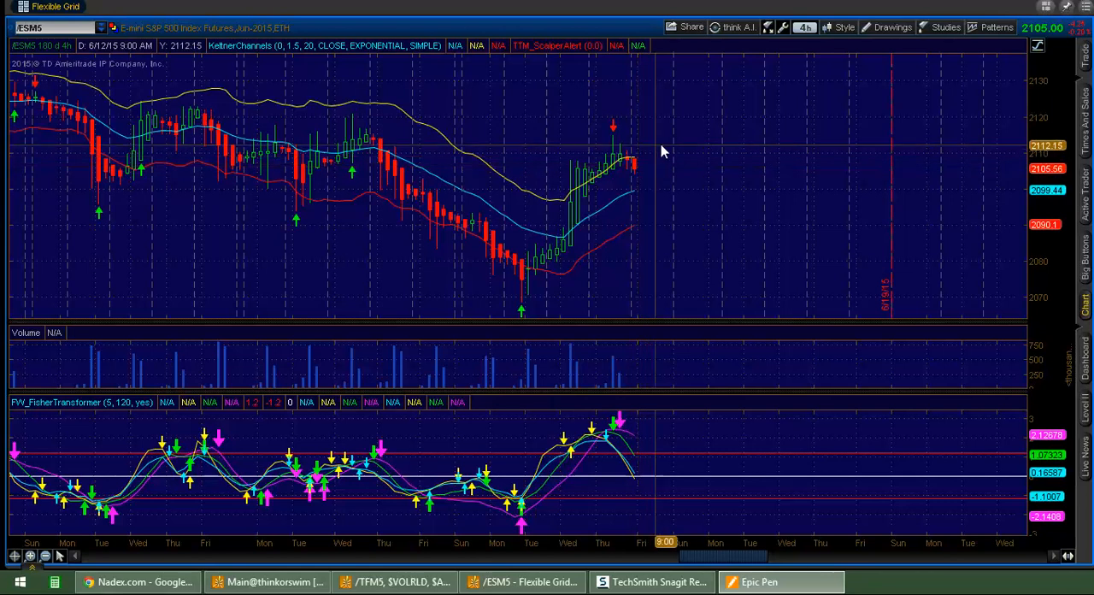
mouse_move(644, 162)
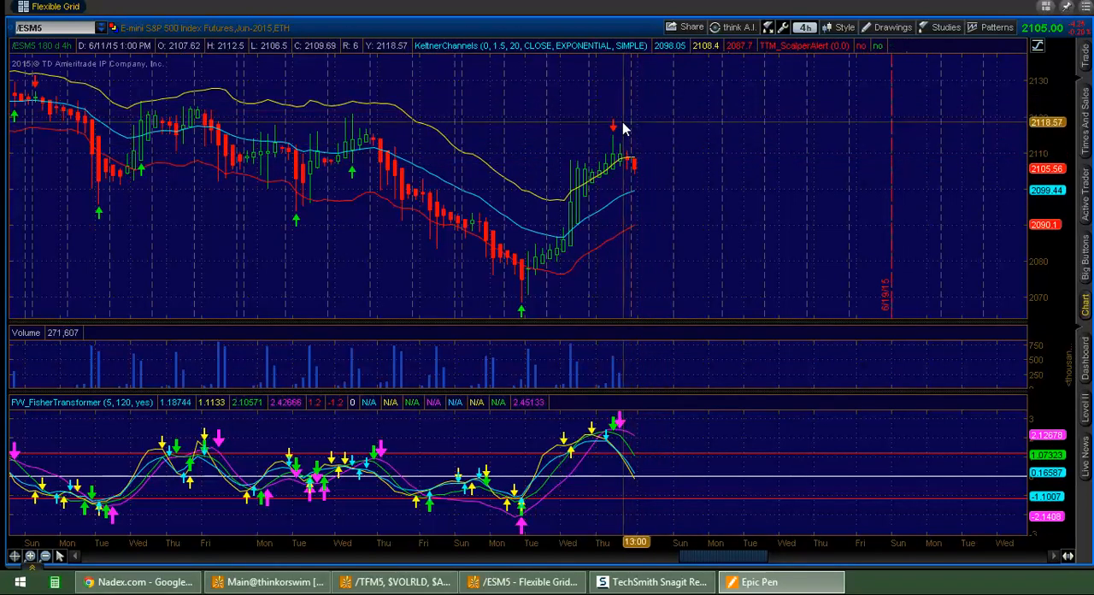
left_click(803, 26)
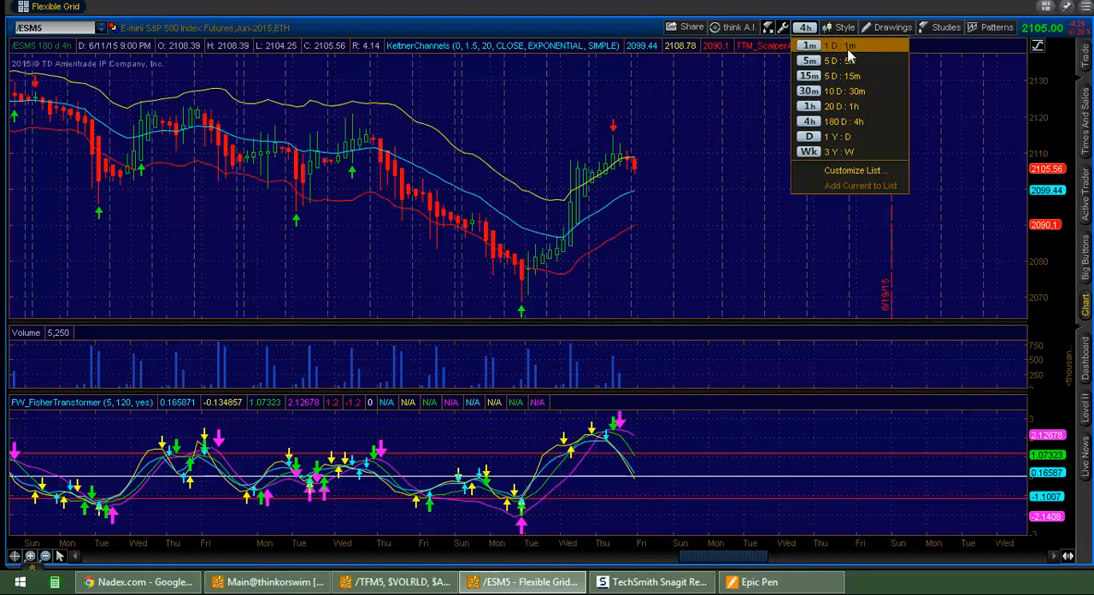
Show 5 D: 15m bars and sketch paths toward the June 4 and Friday POC levels
left_click(808, 75)
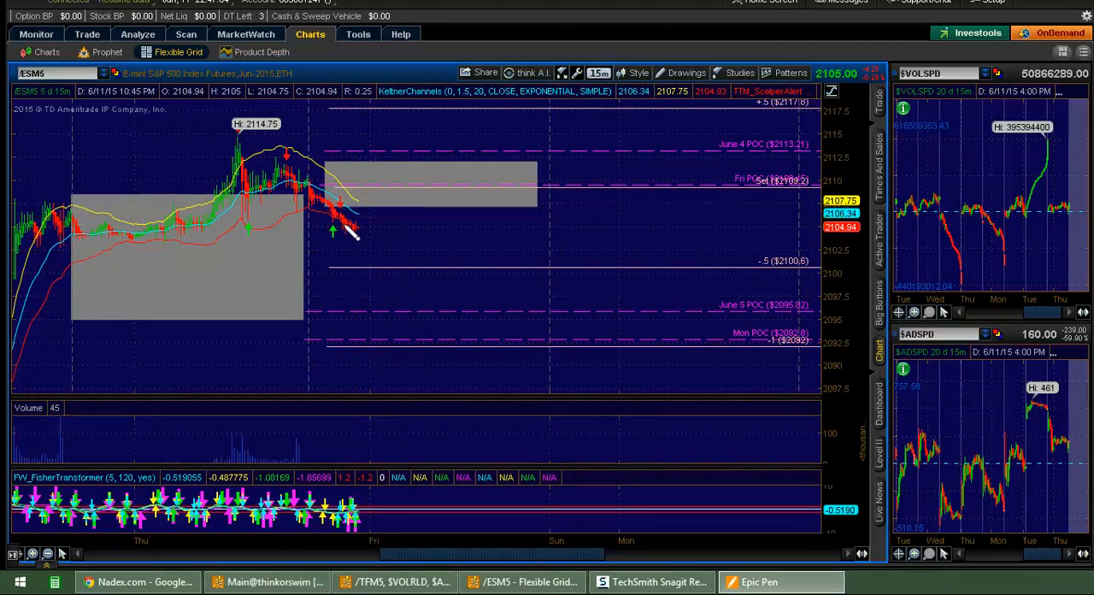
left_click_drag(354, 235, 457, 220)
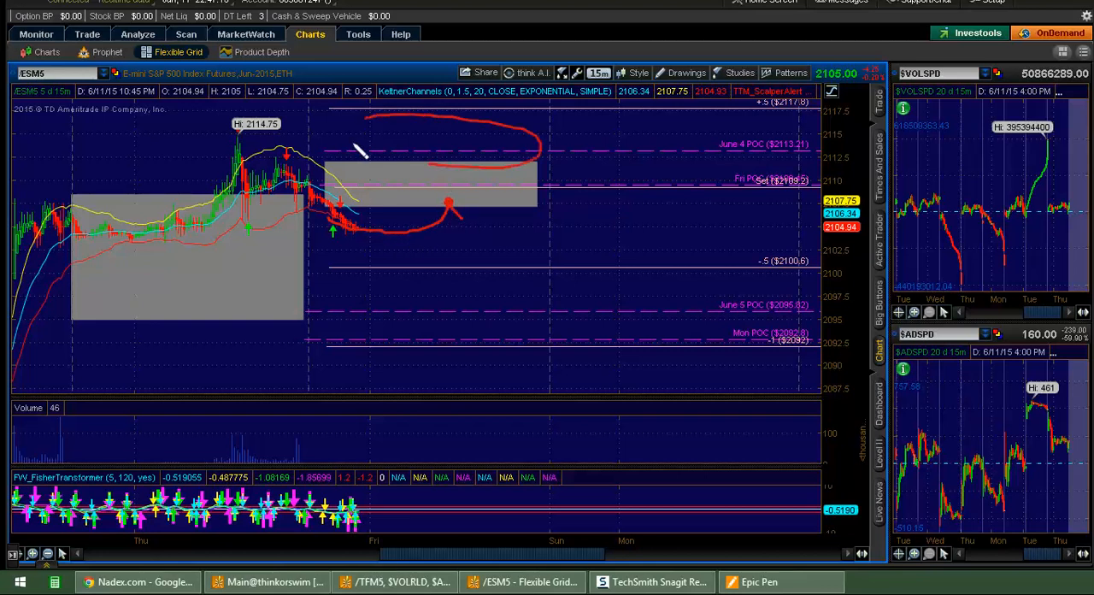
left_click_drag(384, 149, 444, 158)
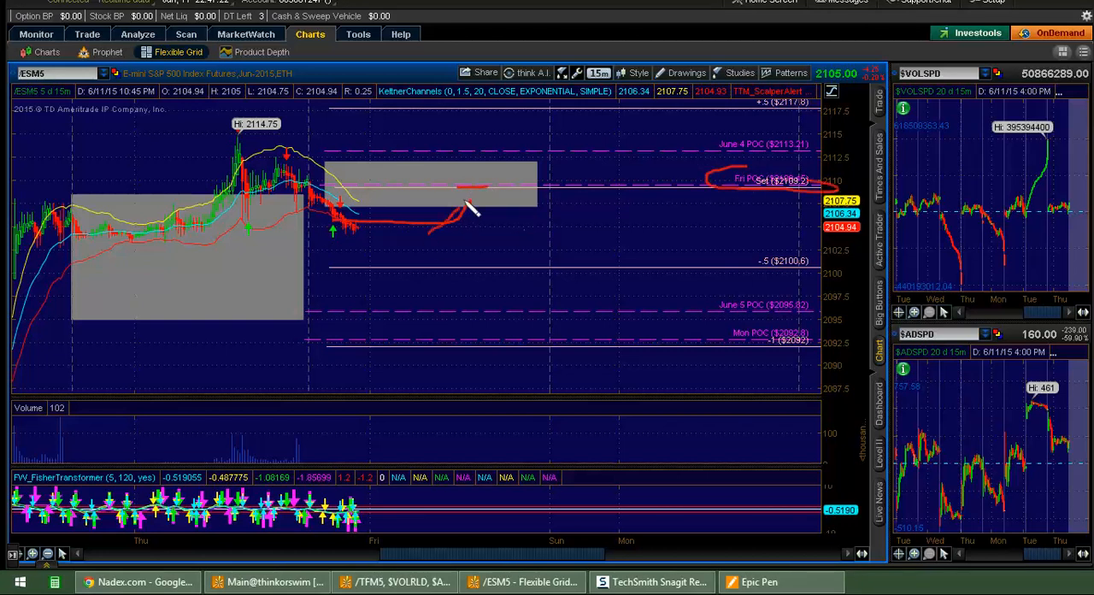
left_click_drag(465, 209, 504, 235)
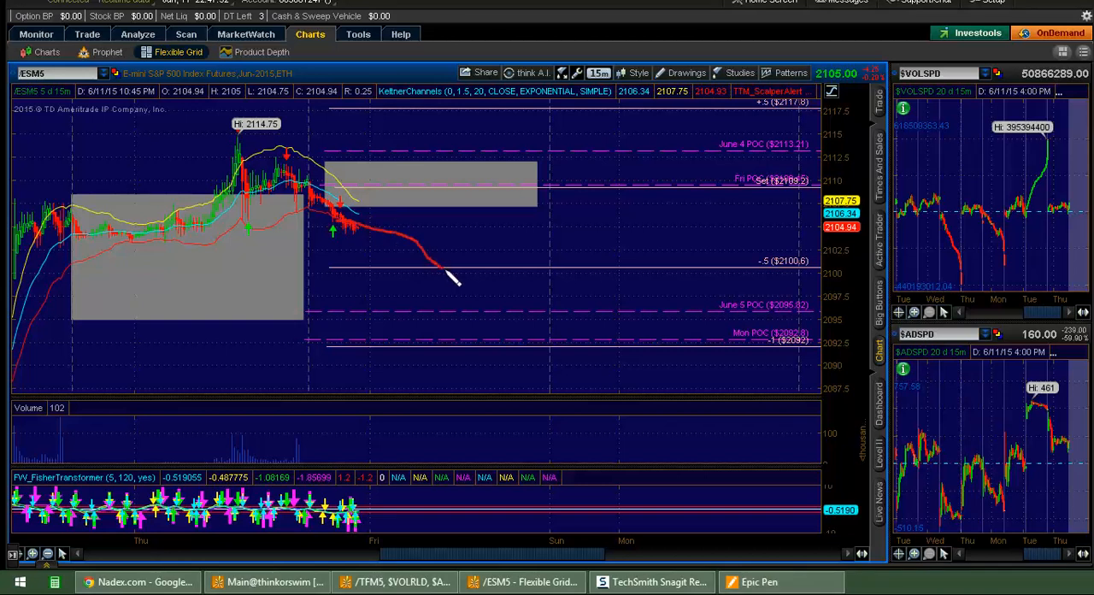
left_click_drag(453, 278, 487, 286)
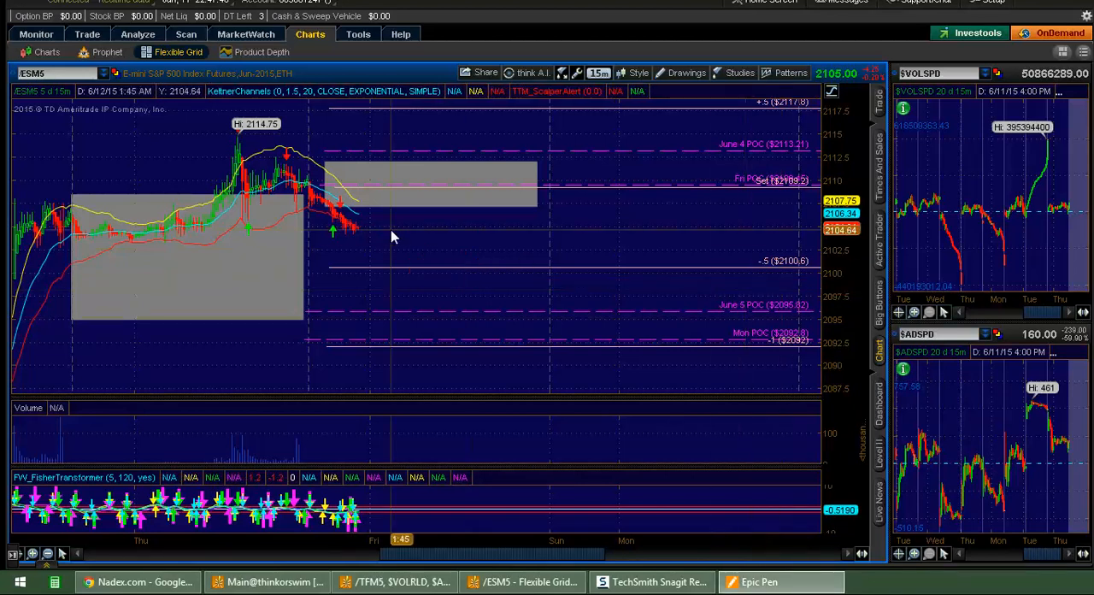
mouse_move(372, 240)
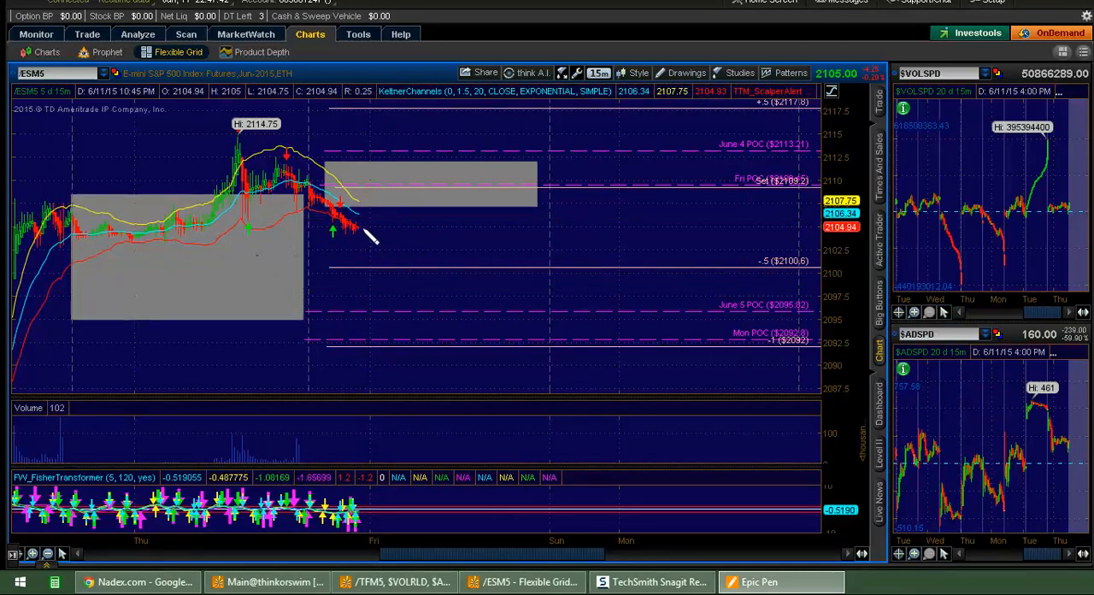
left_click_drag(371, 230, 470, 192)
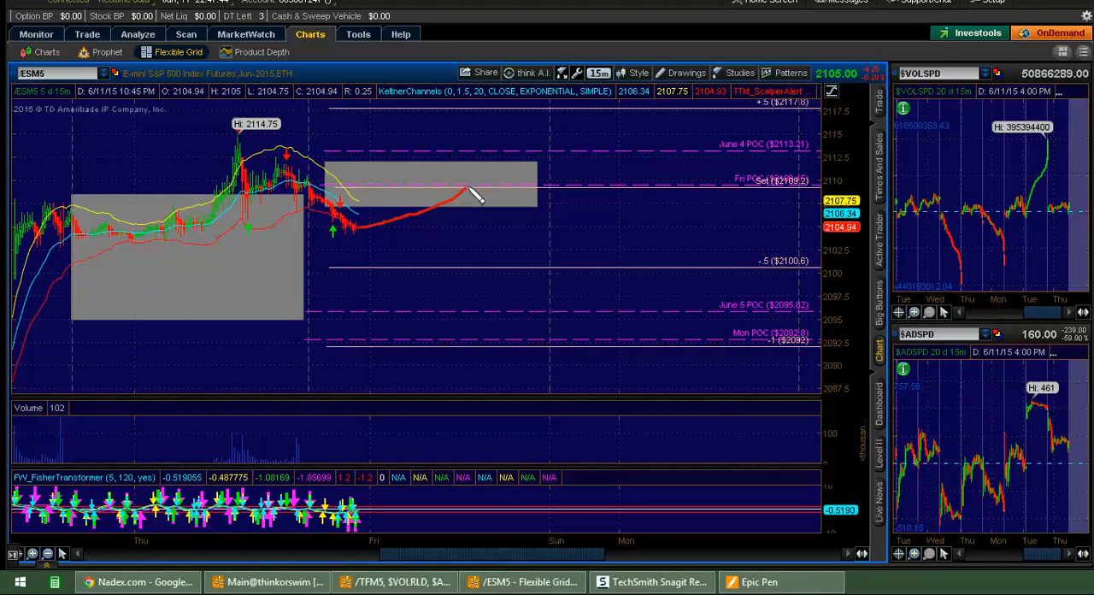
mouse_move(479, 192)
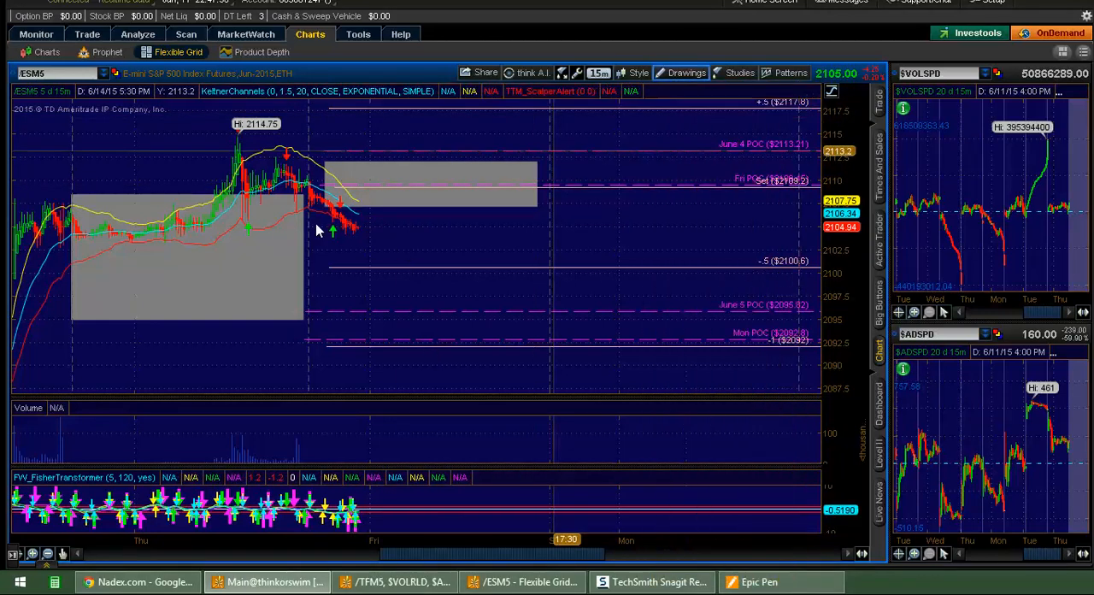
mouse_move(393, 242)
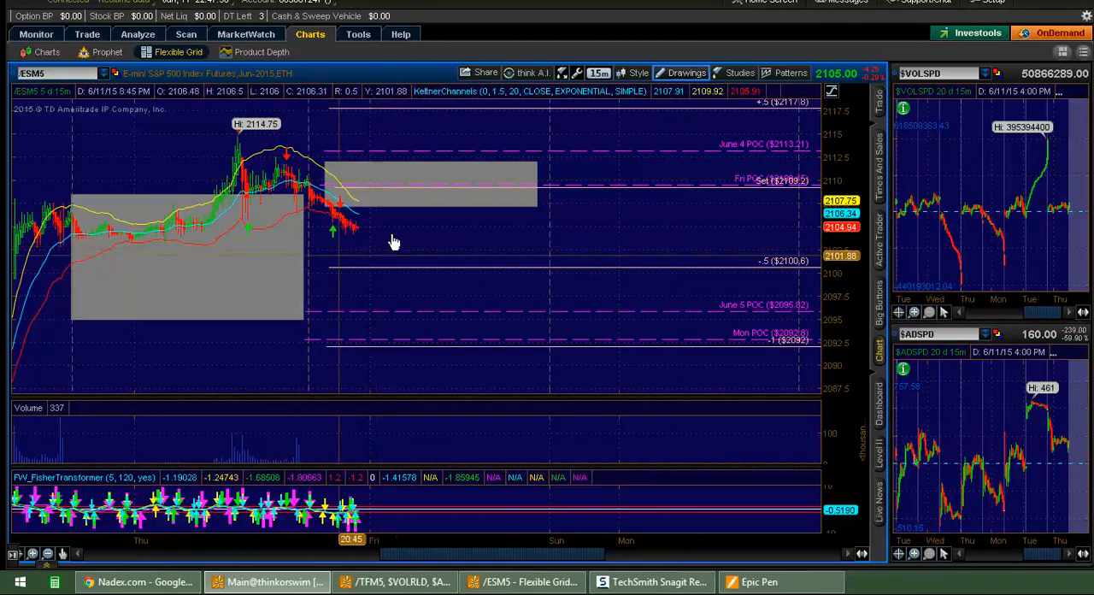
Sketch paths into the gray zone and circle the June 4 POC, then clear the ink
left_click_drag(394, 239, 381, 137)
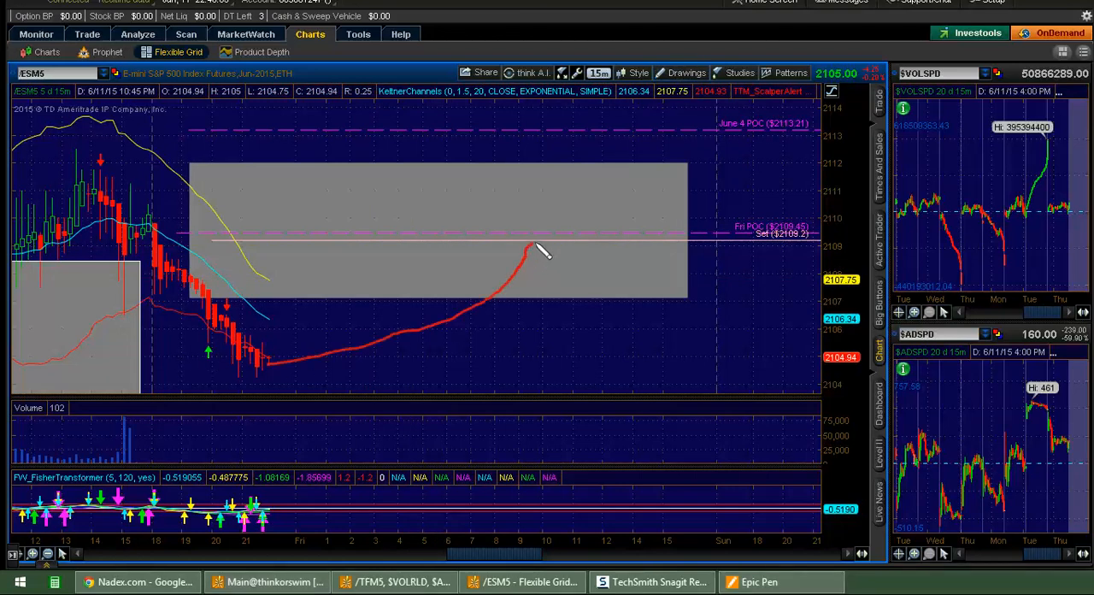
left_click_drag(525, 239, 577, 224)
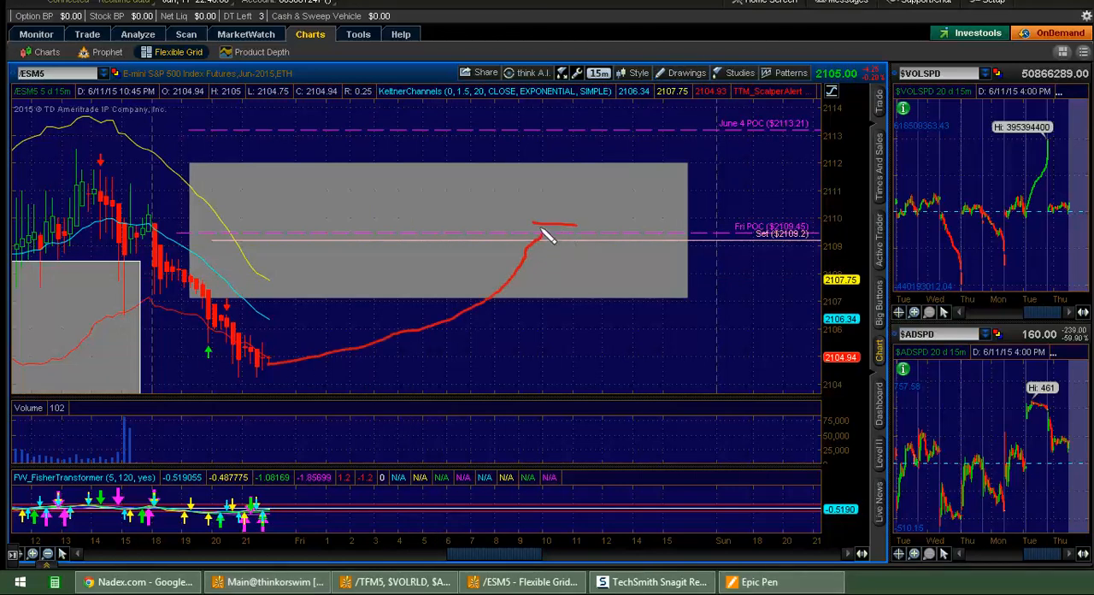
left_click_drag(542, 239, 568, 171)
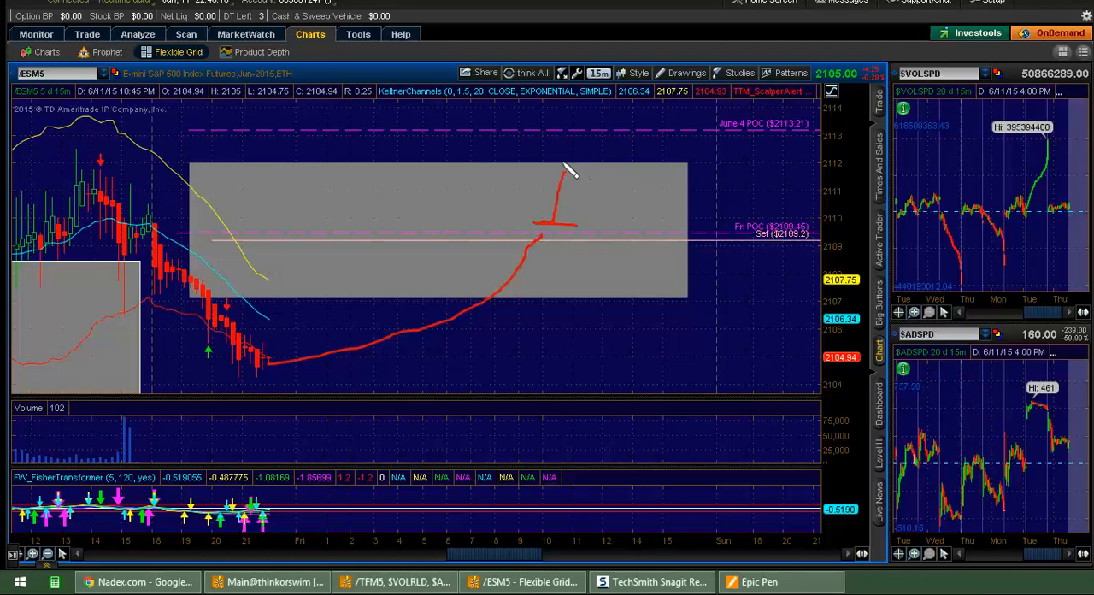
left_click_drag(564, 171, 616, 166)
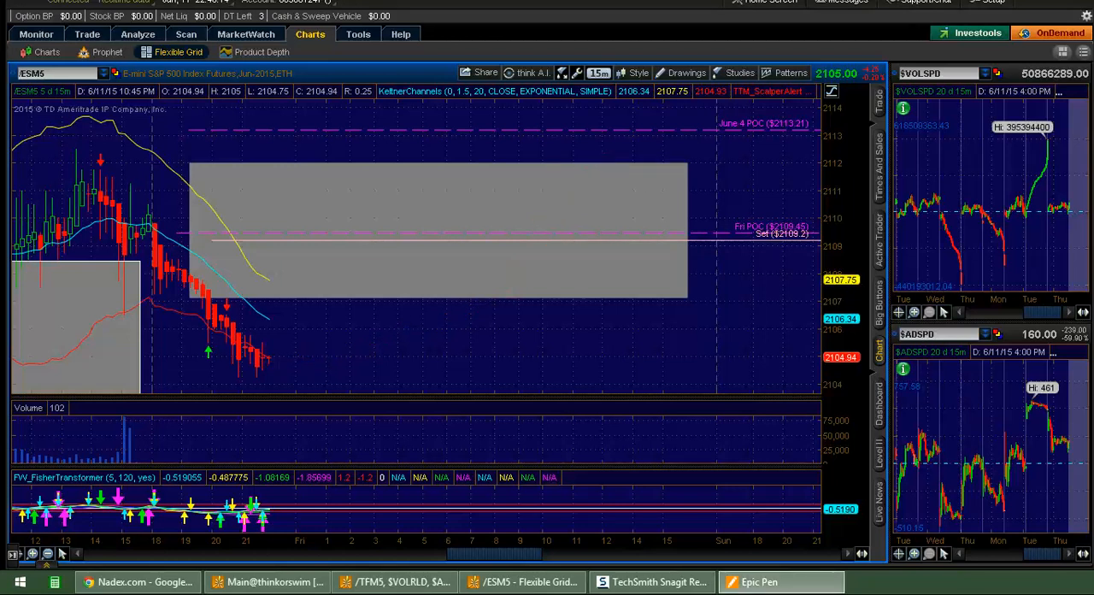
left_click_drag(260, 359, 547, 291)
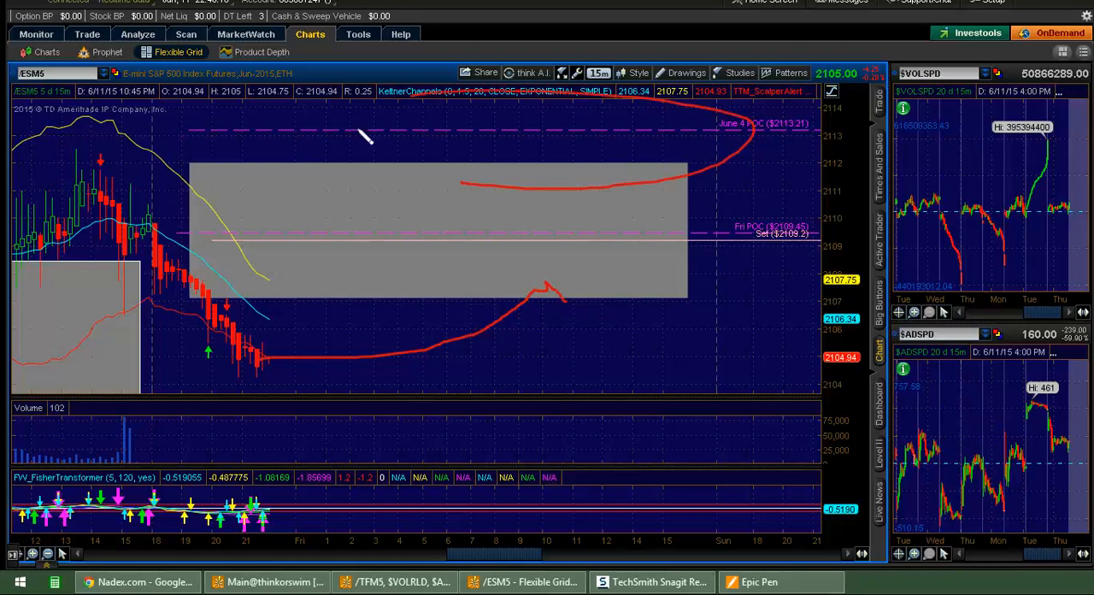
left_click_drag(368, 137, 568, 205)
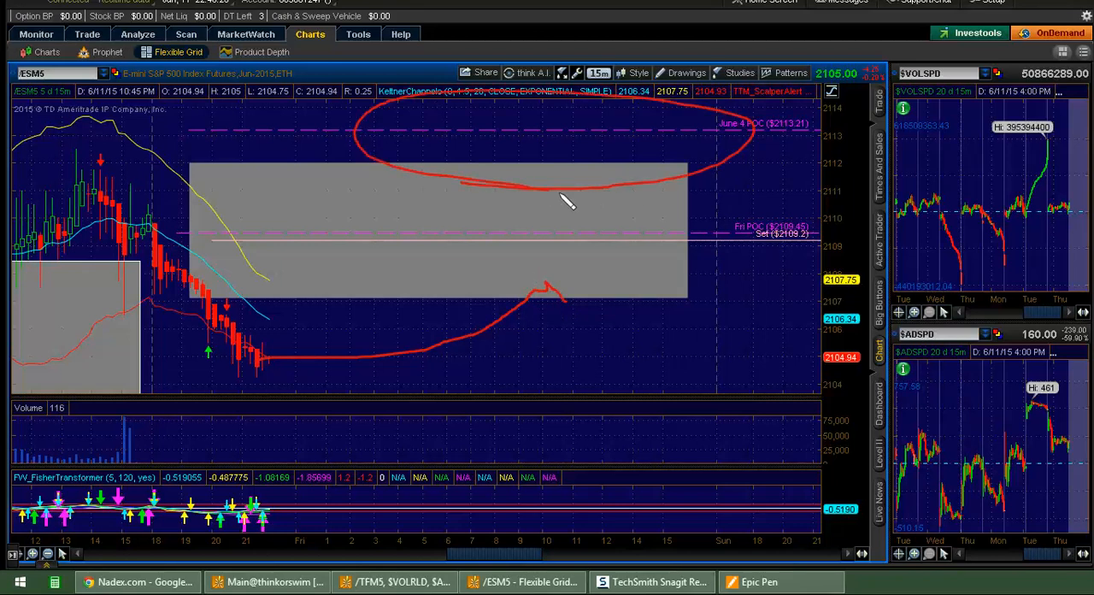
mouse_move(568, 203)
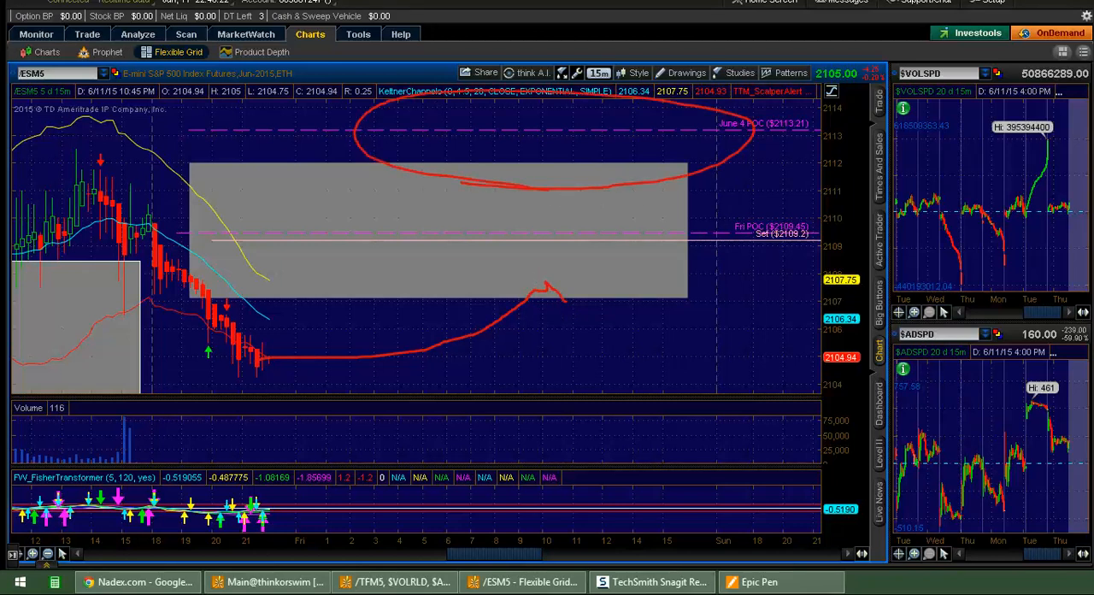
left_click_drag(205, 334, 291, 376)
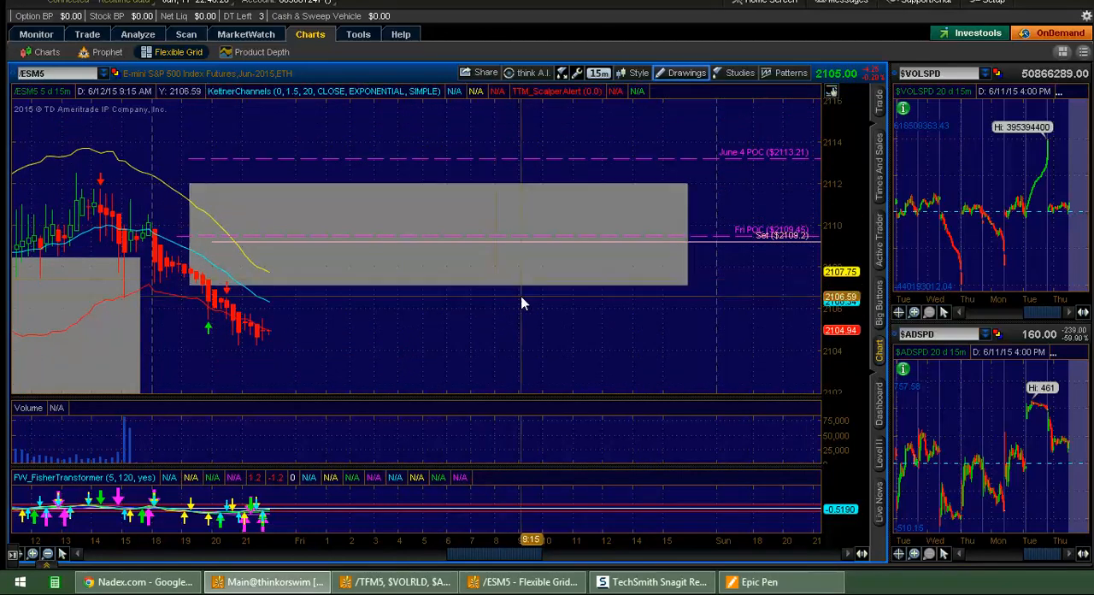
mouse_move(459, 382)
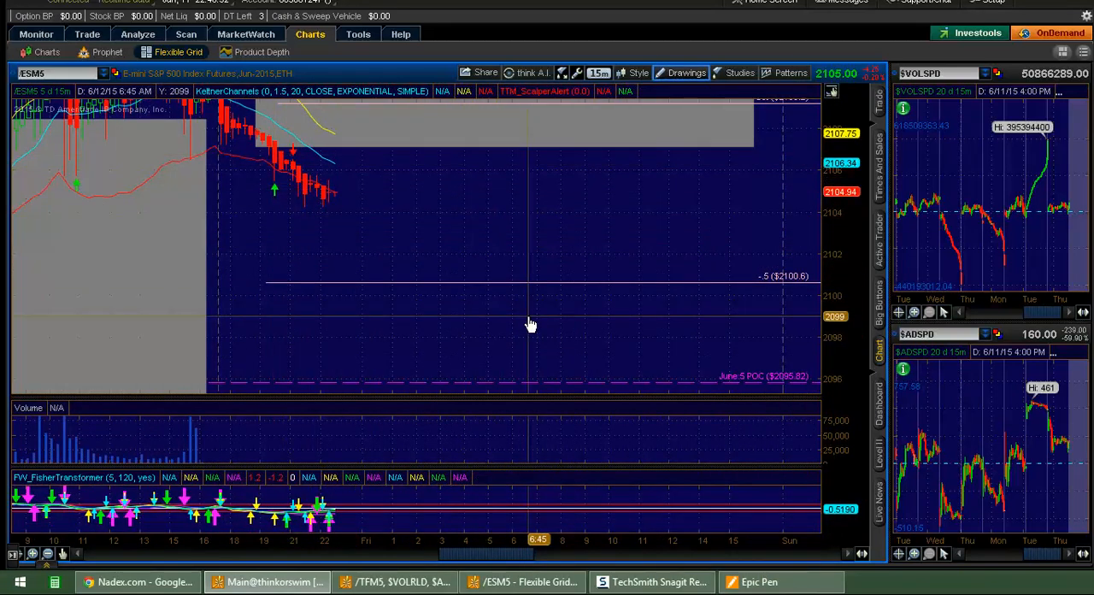
mouse_move(359, 167)
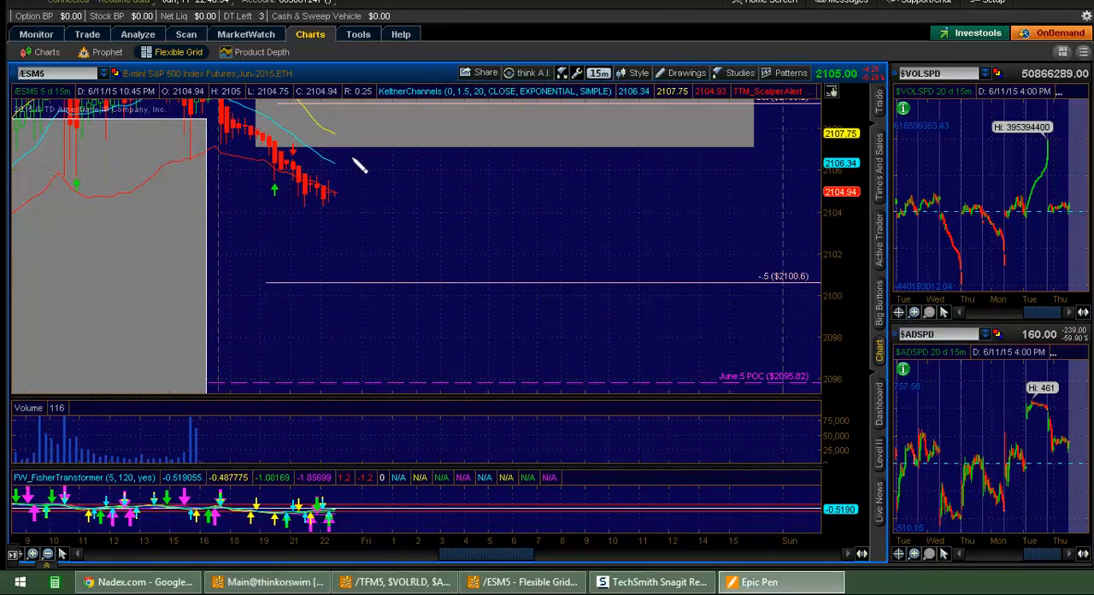
mouse_move(453, 269)
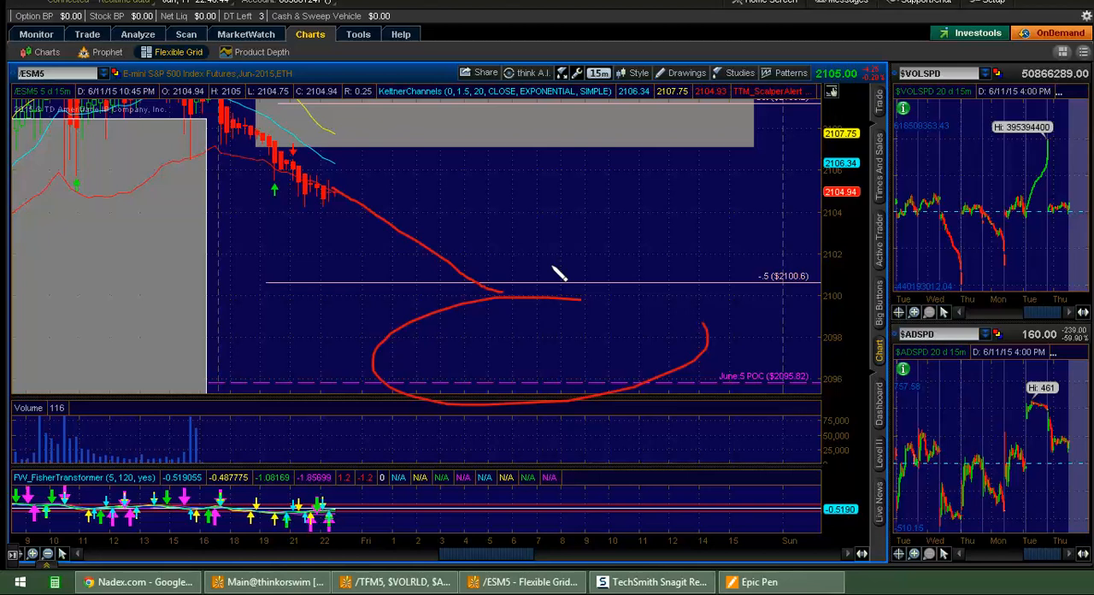
mouse_move(512, 371)
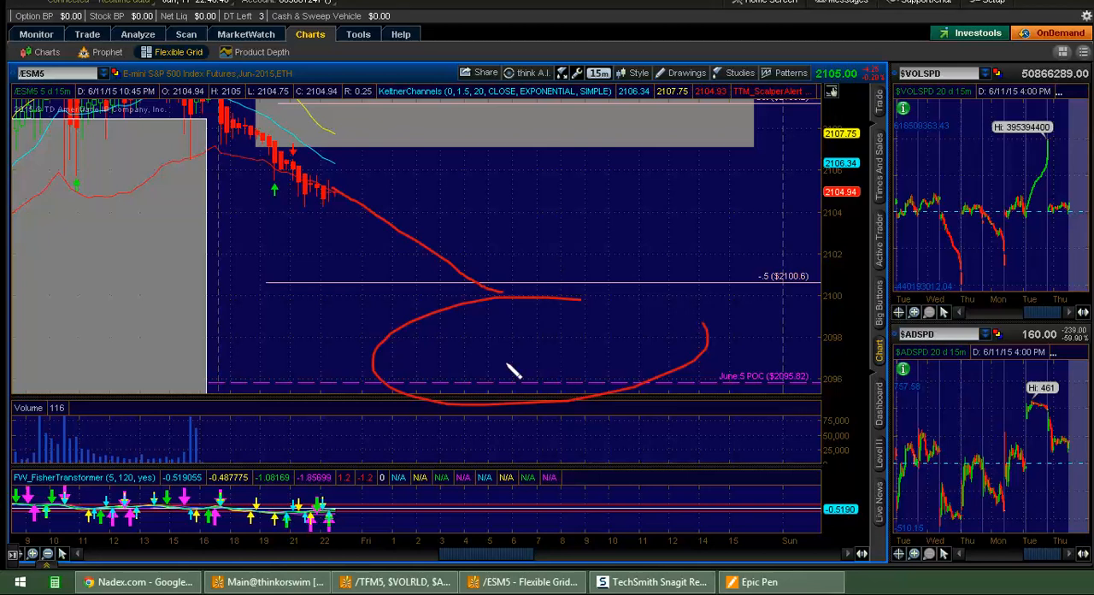
mouse_move(403, 260)
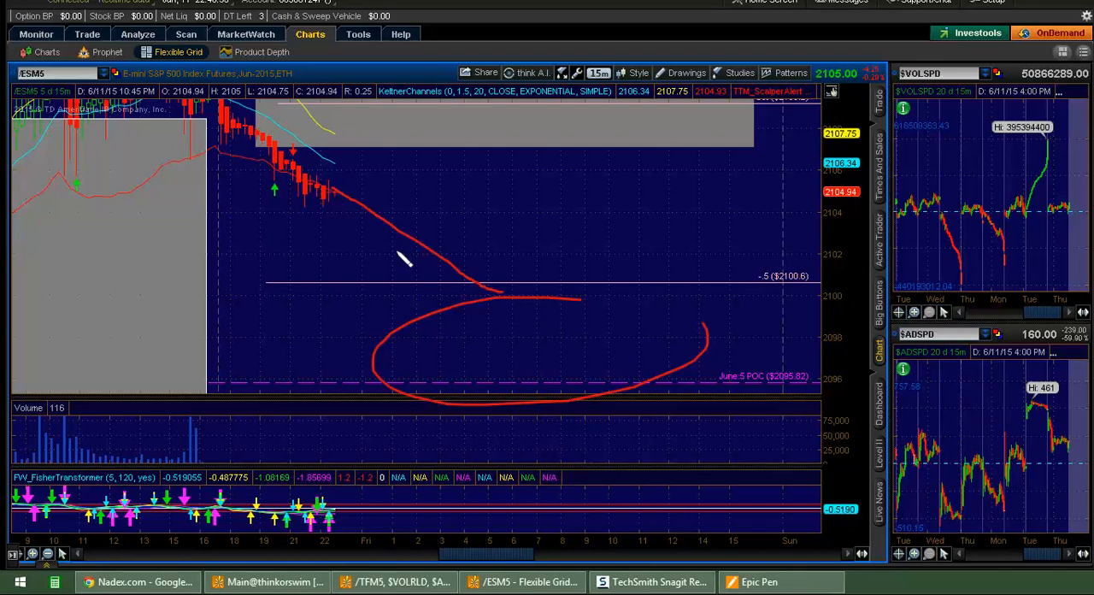
mouse_move(607, 357)
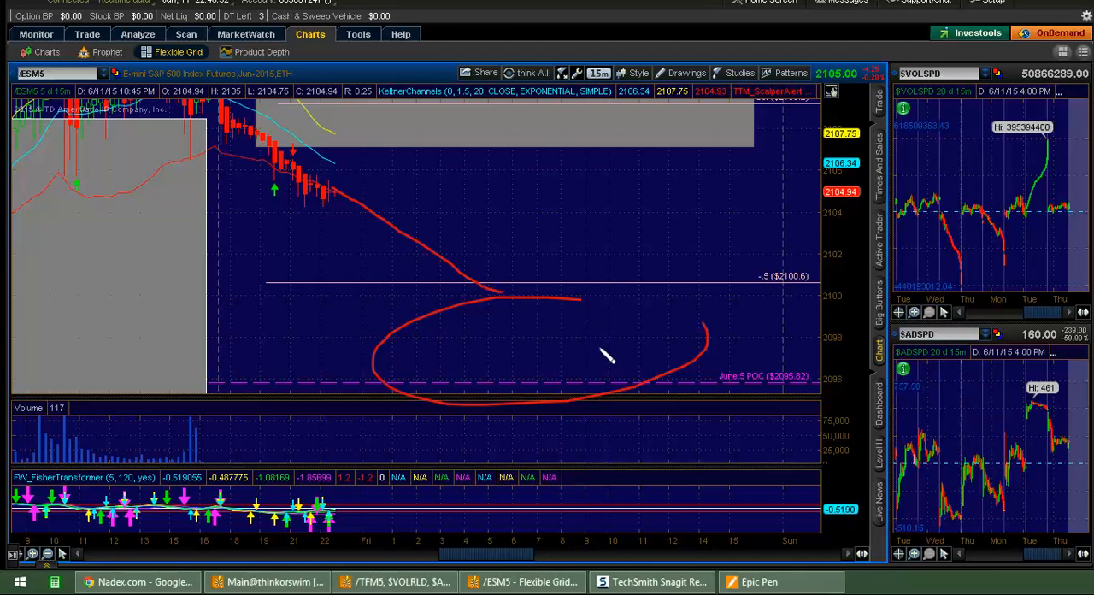
mouse_move(588, 331)
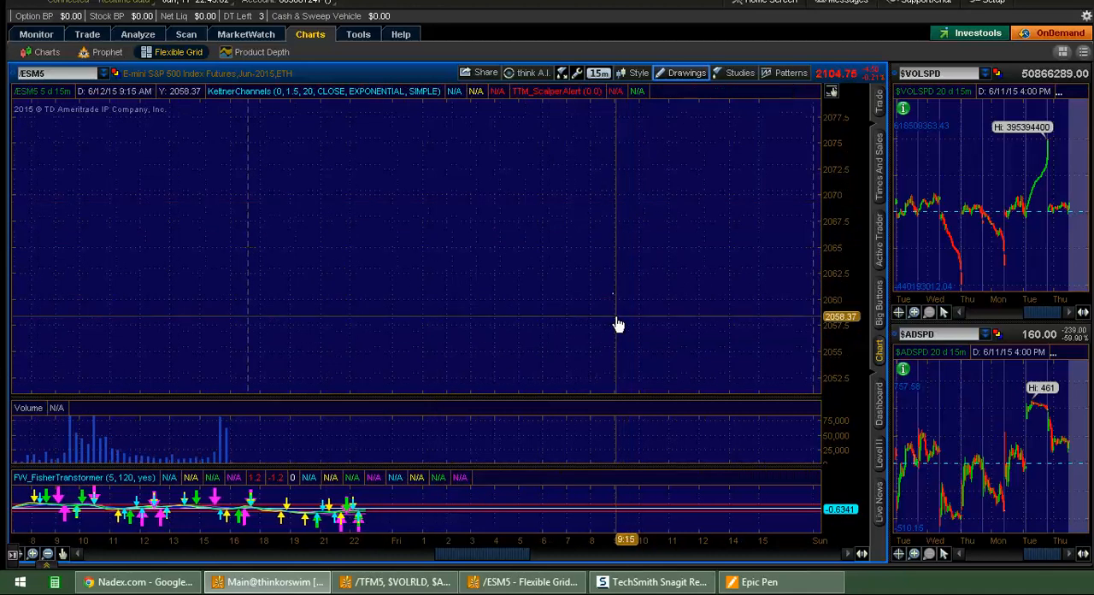
mouse_move(475, 224)
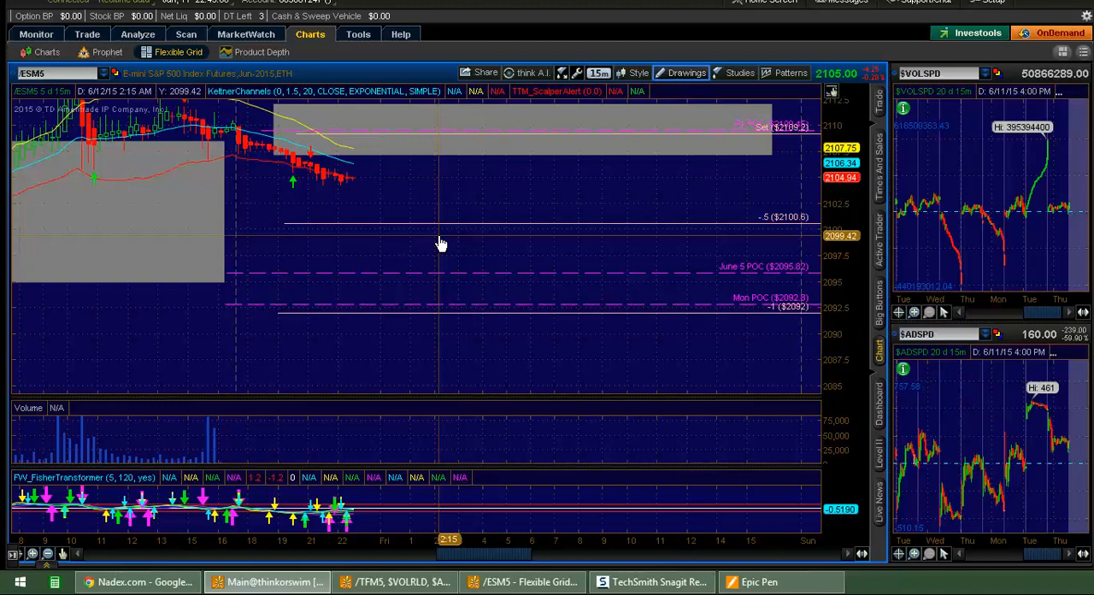
mouse_move(482, 171)
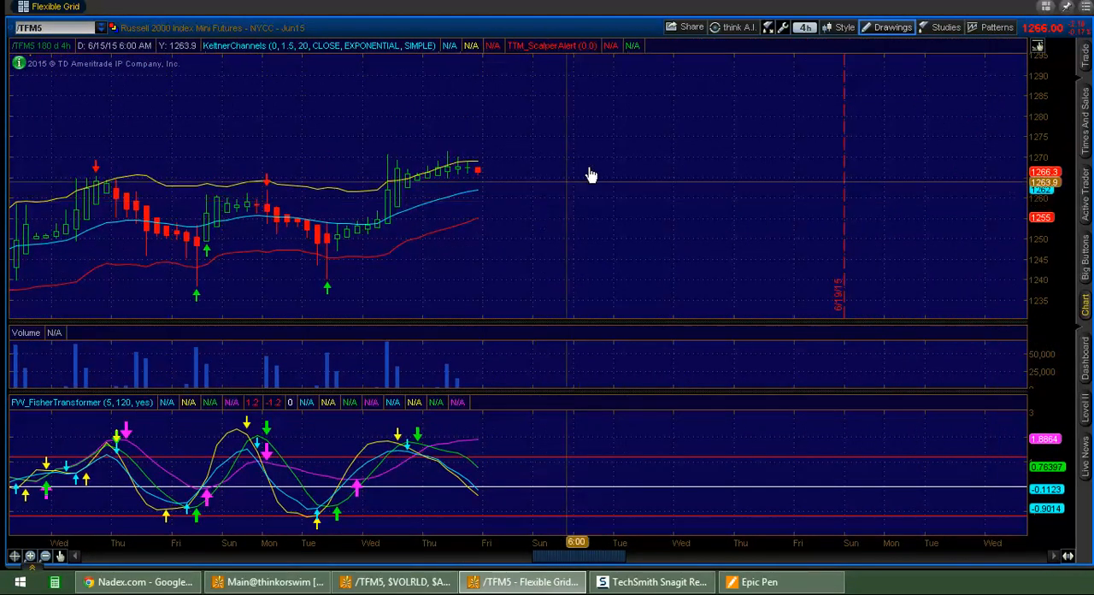
mouse_move(598, 153)
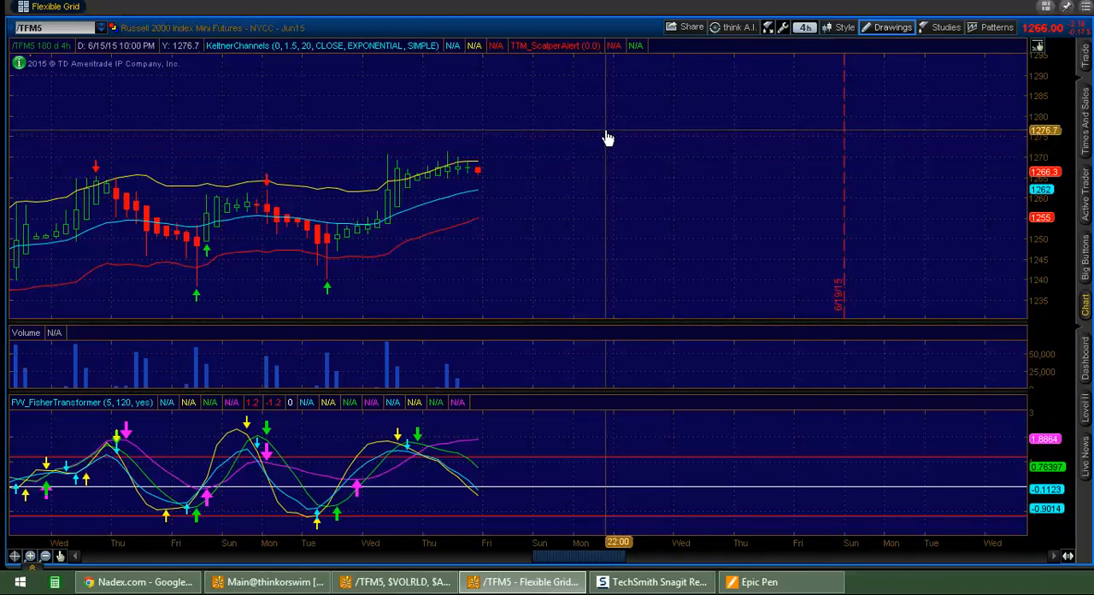
mouse_move(366, 249)
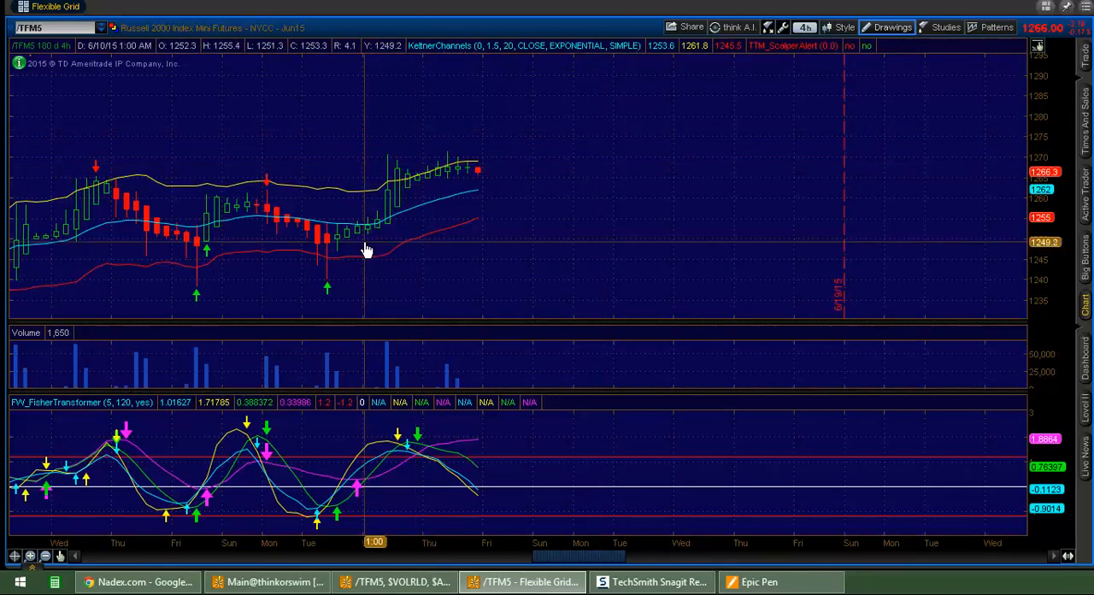
mouse_move(425, 178)
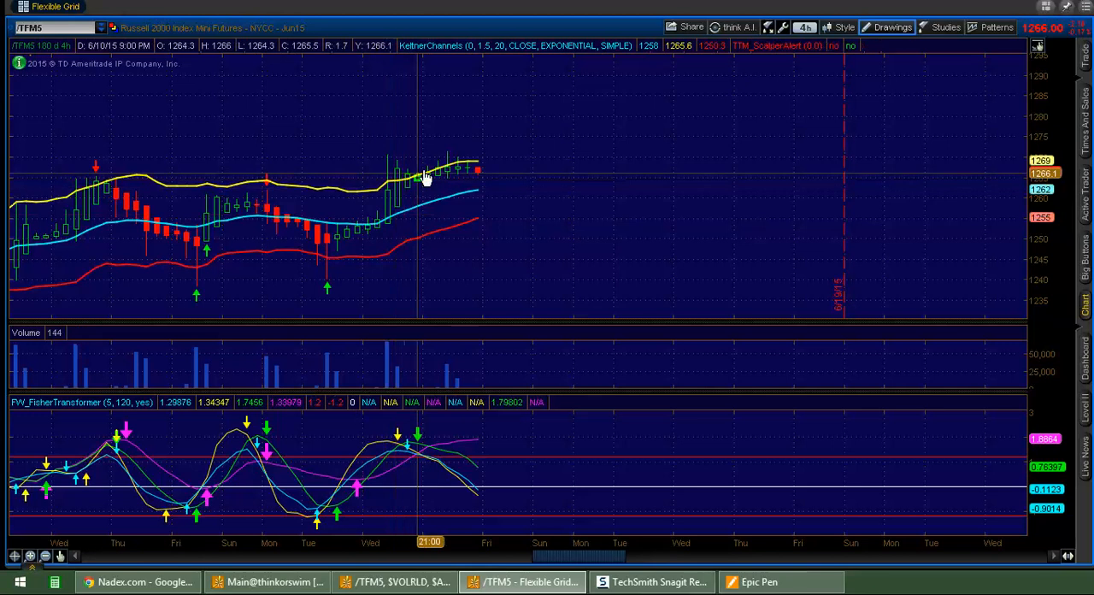
mouse_move(478, 177)
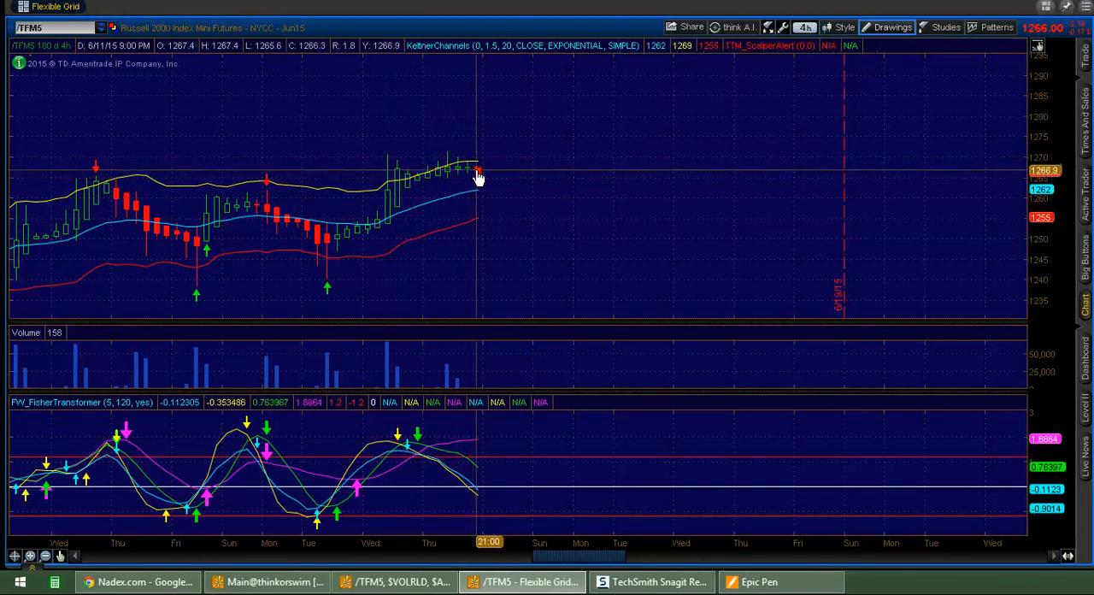
mouse_move(505, 225)
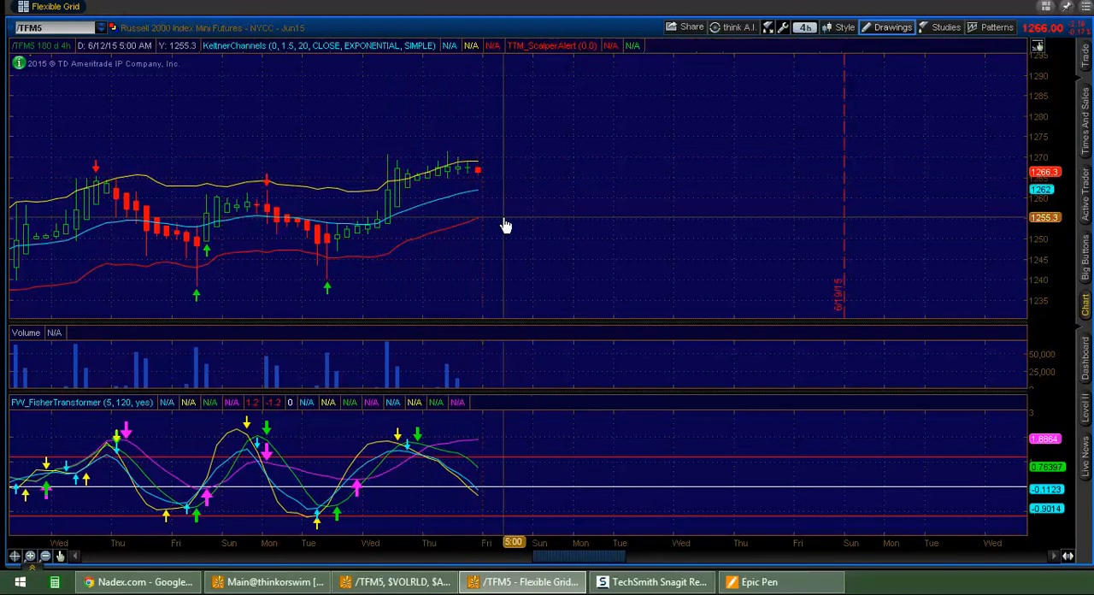
mouse_move(478, 182)
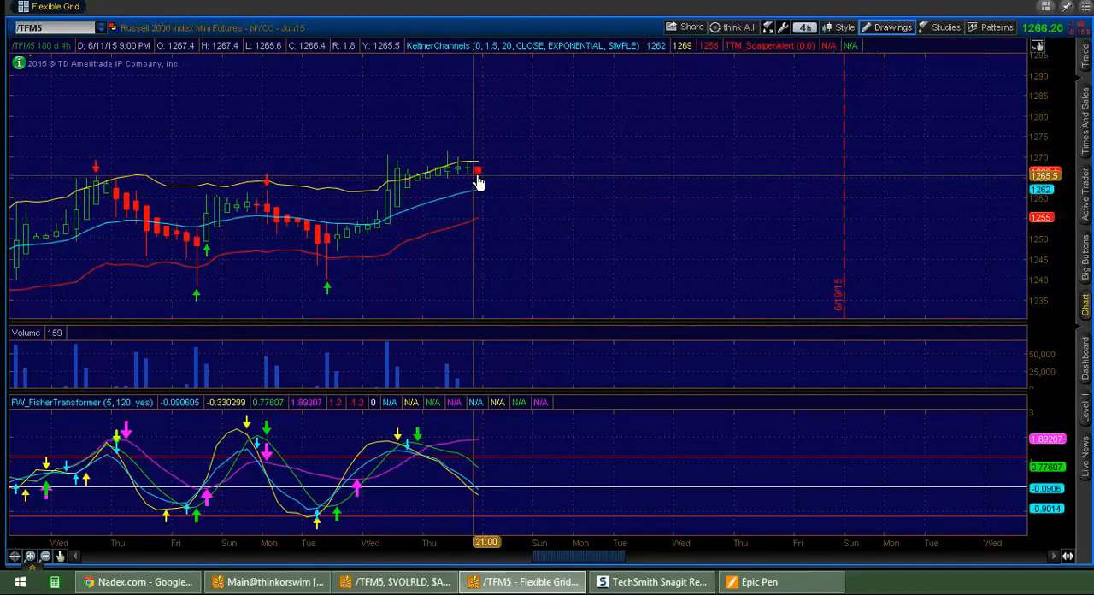
mouse_move(500, 162)
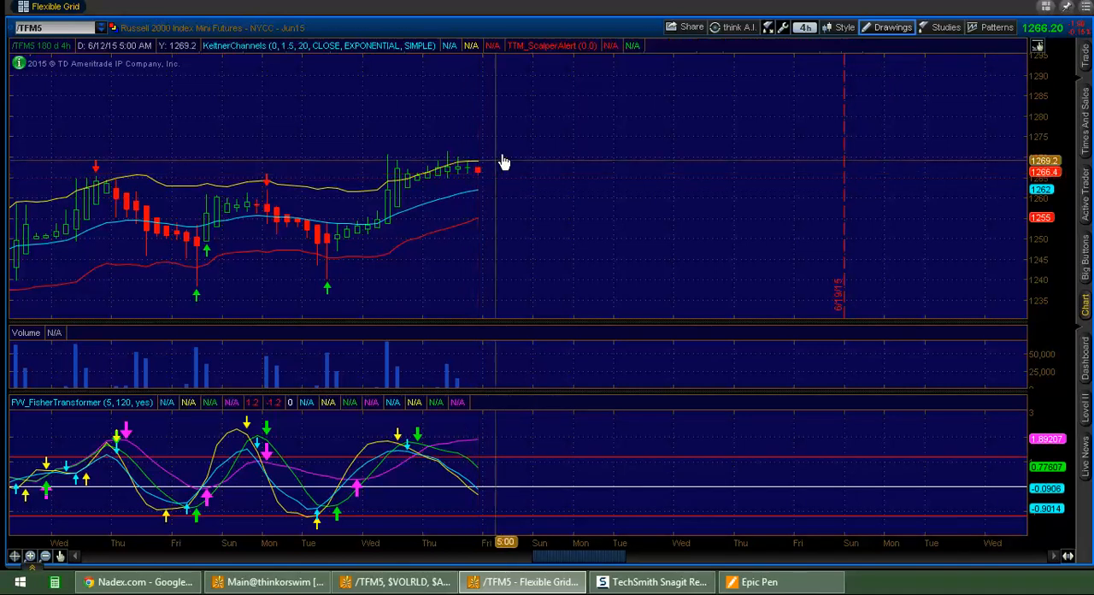
mouse_move(456, 149)
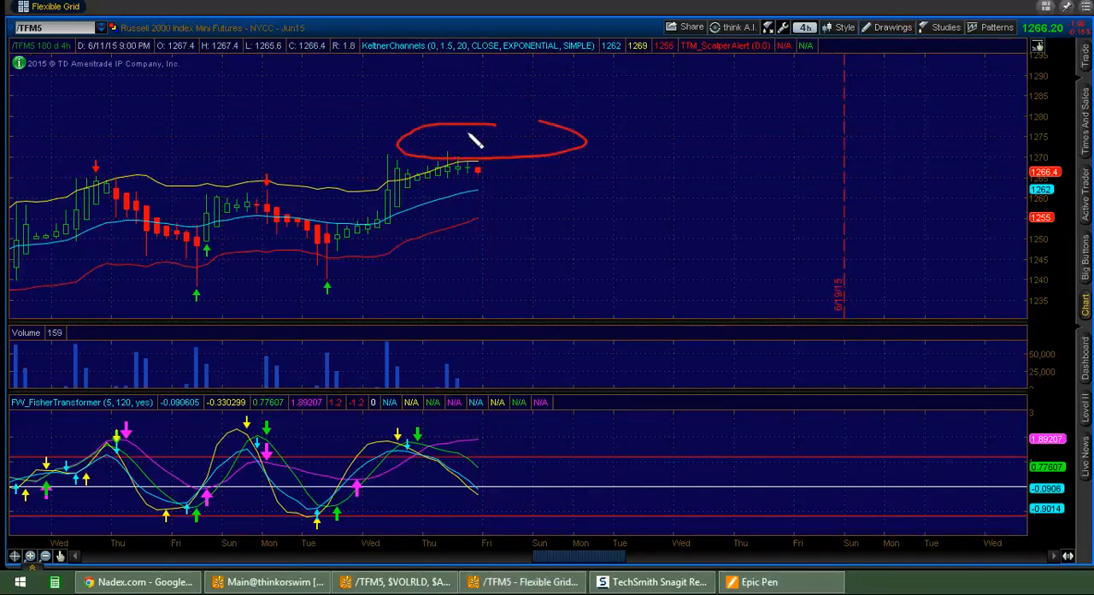
Circle the recent highs on the 180-day 4-hour /TFM5 chart
left_click_drag(418, 136, 513, 146)
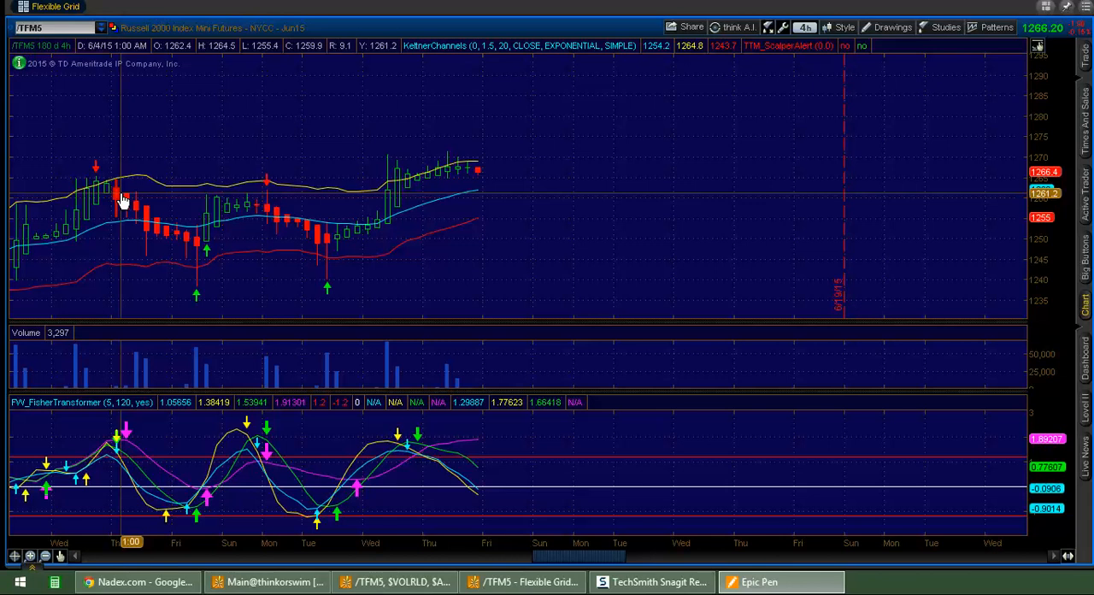
mouse_move(534, 191)
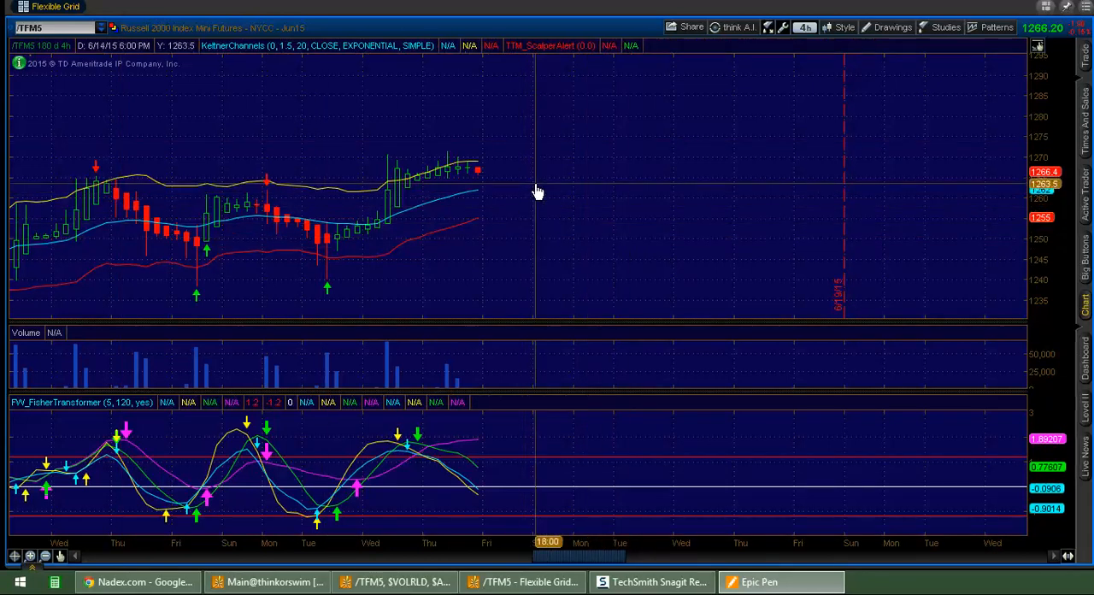
mouse_move(477, 173)
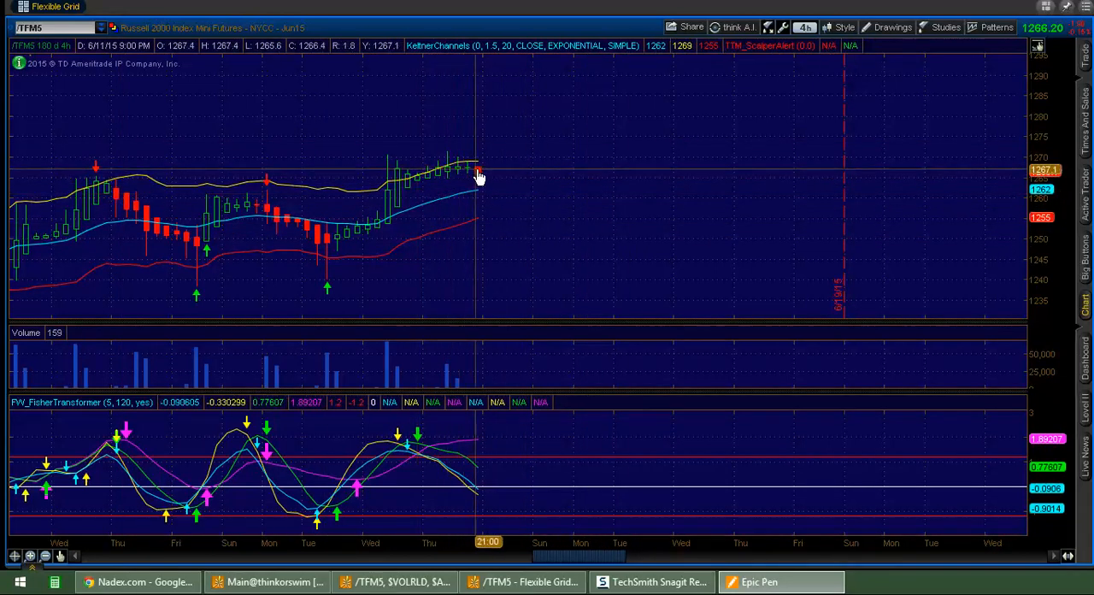
mouse_move(481, 168)
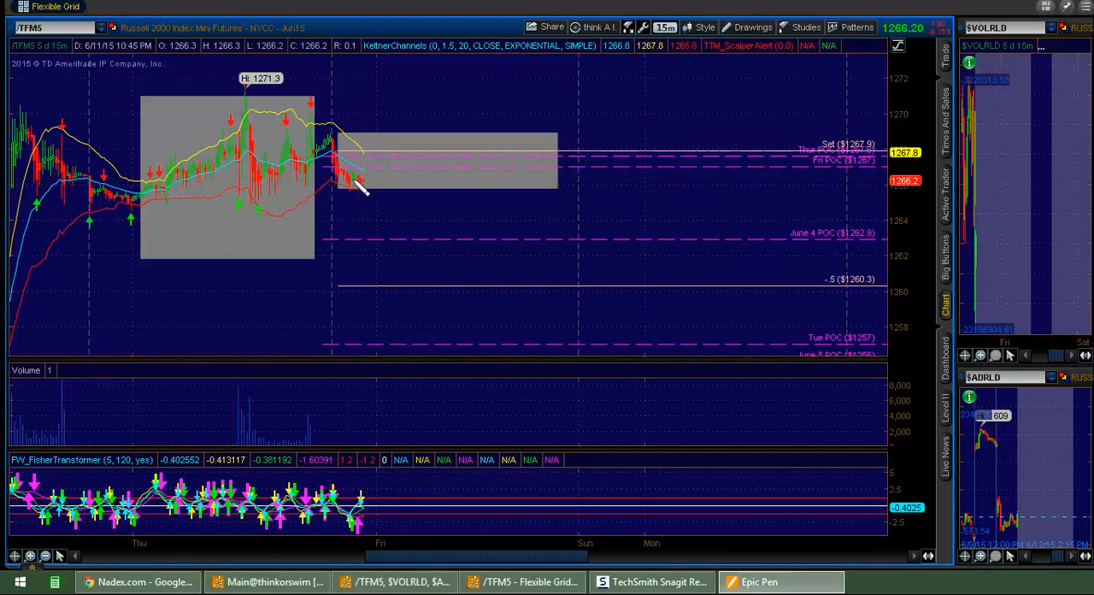
Bring up the /TFM5 5-day 15-minute chart with POC levels, the 1275.5 level and gray zones
left_click_drag(333, 184, 478, 158)
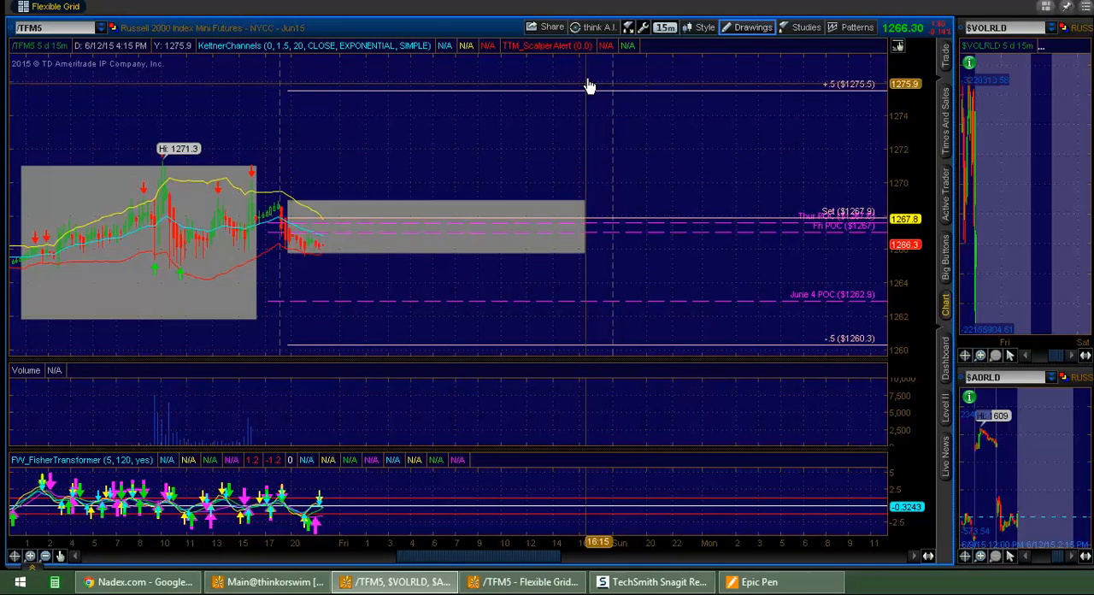
mouse_move(590, 72)
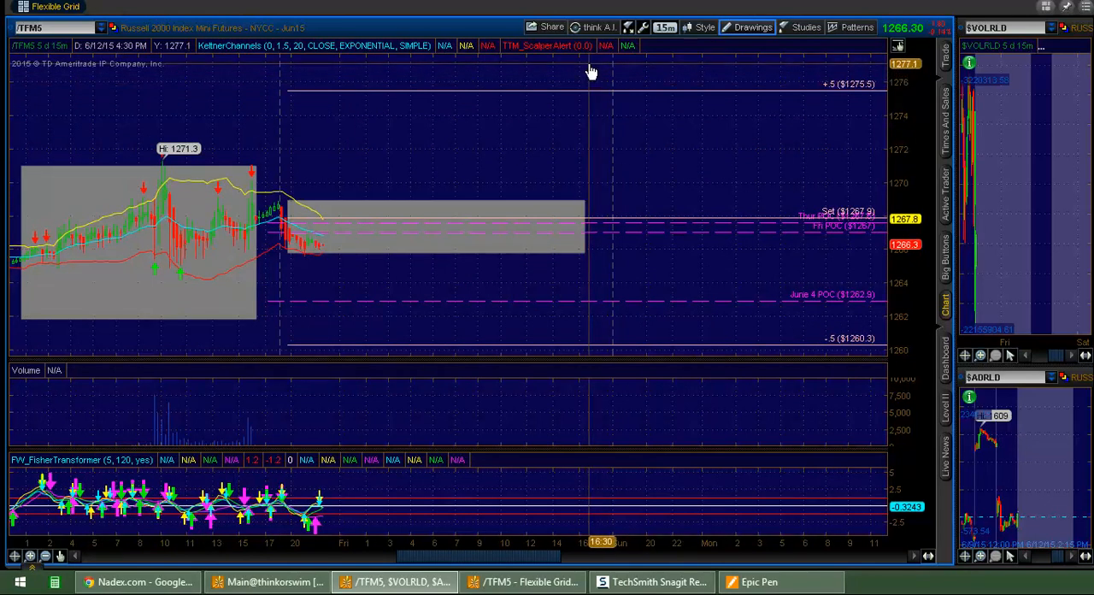
mouse_move(586, 117)
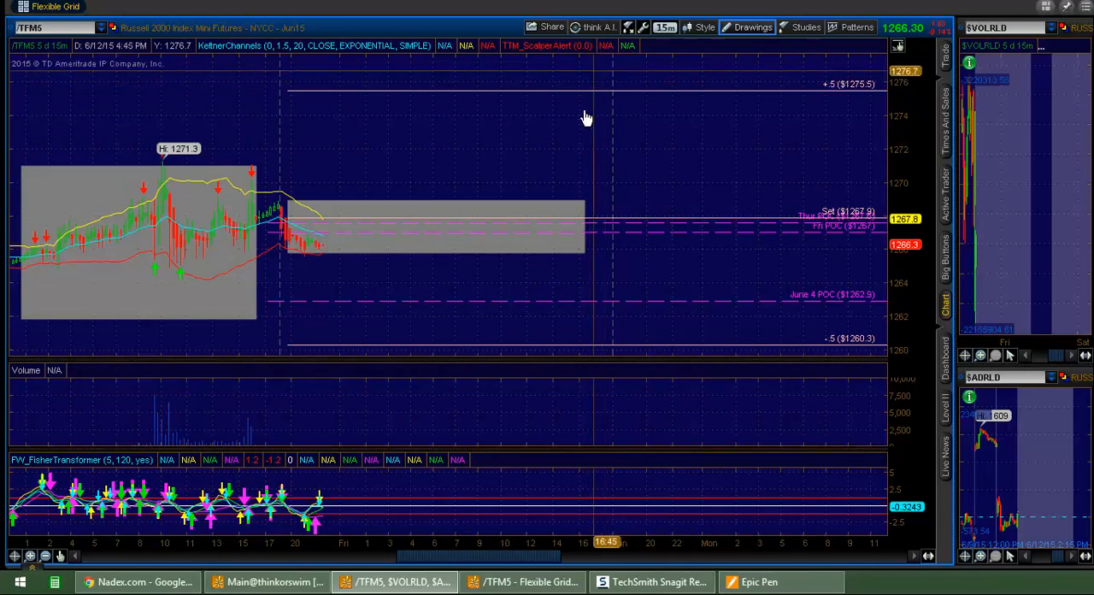
mouse_move(583, 75)
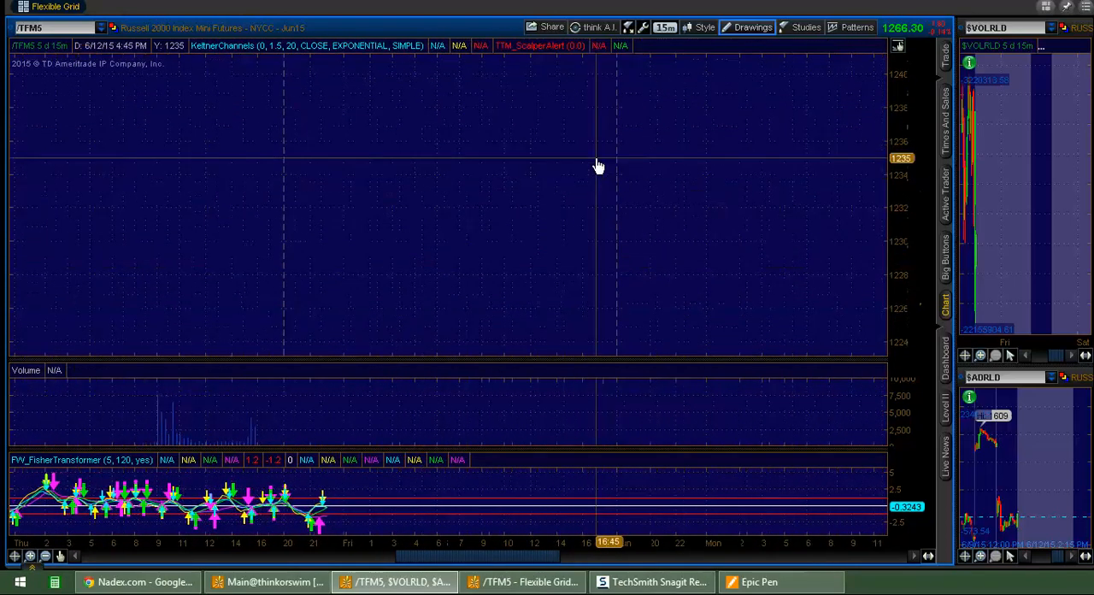
mouse_move(791, 263)
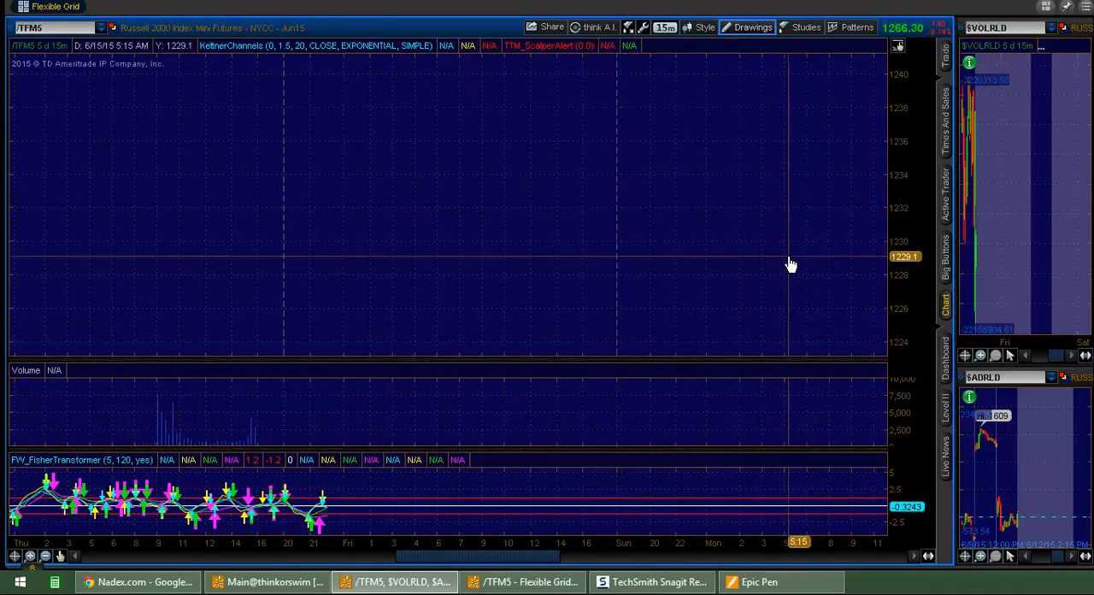
mouse_move(547, 124)
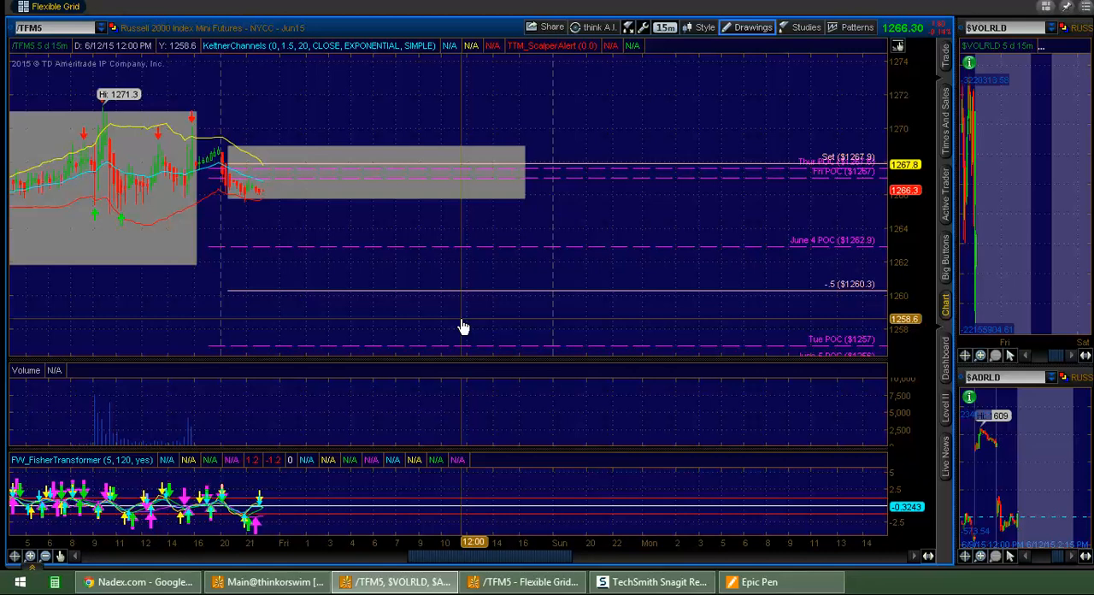
mouse_move(441, 94)
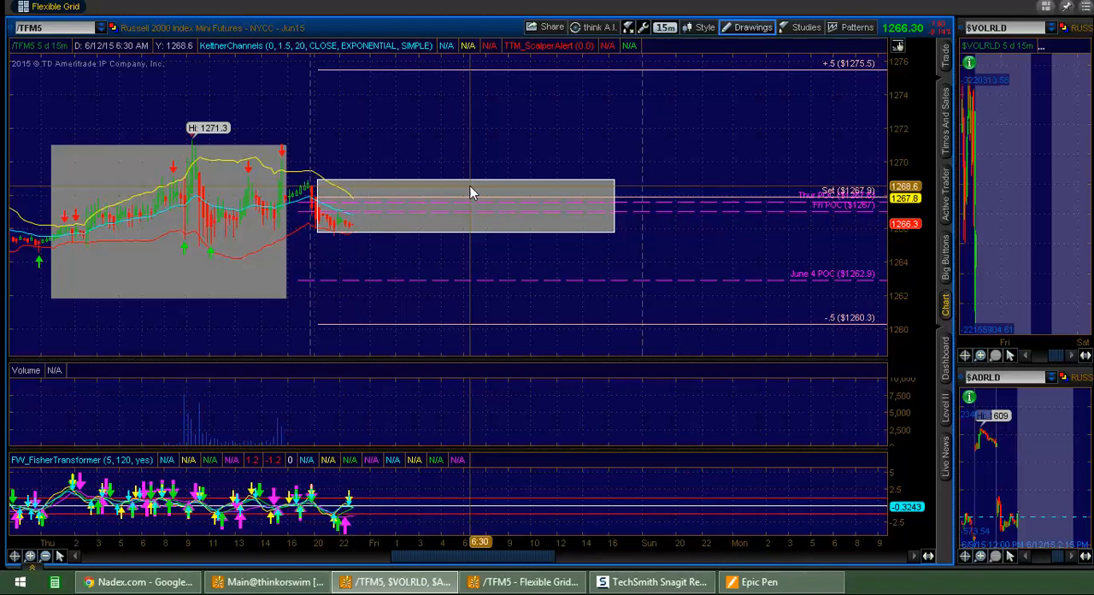
mouse_move(470, 192)
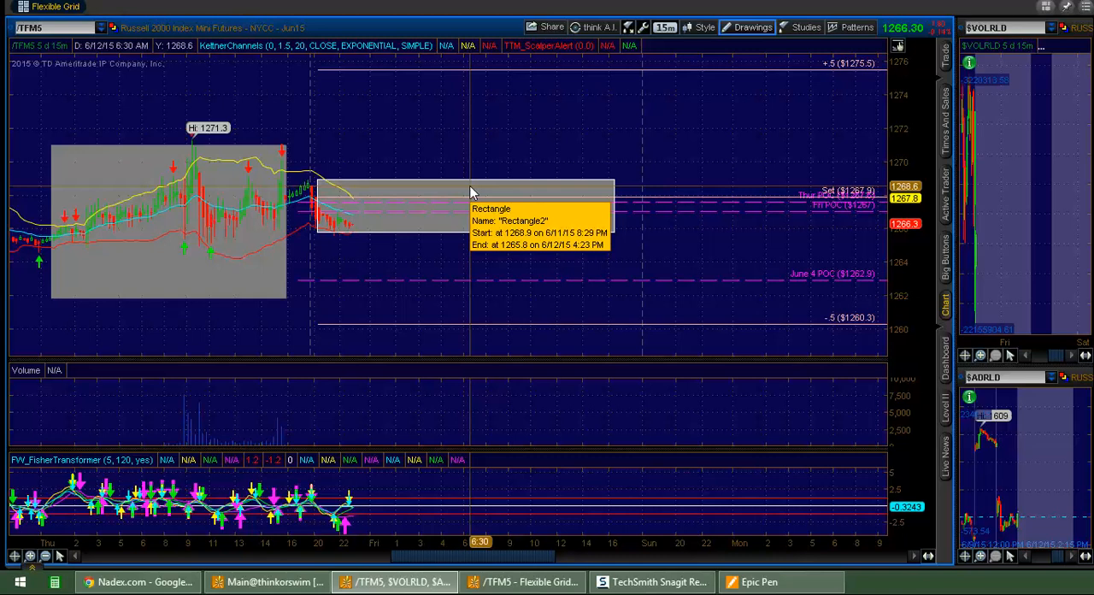
mouse_move(473, 190)
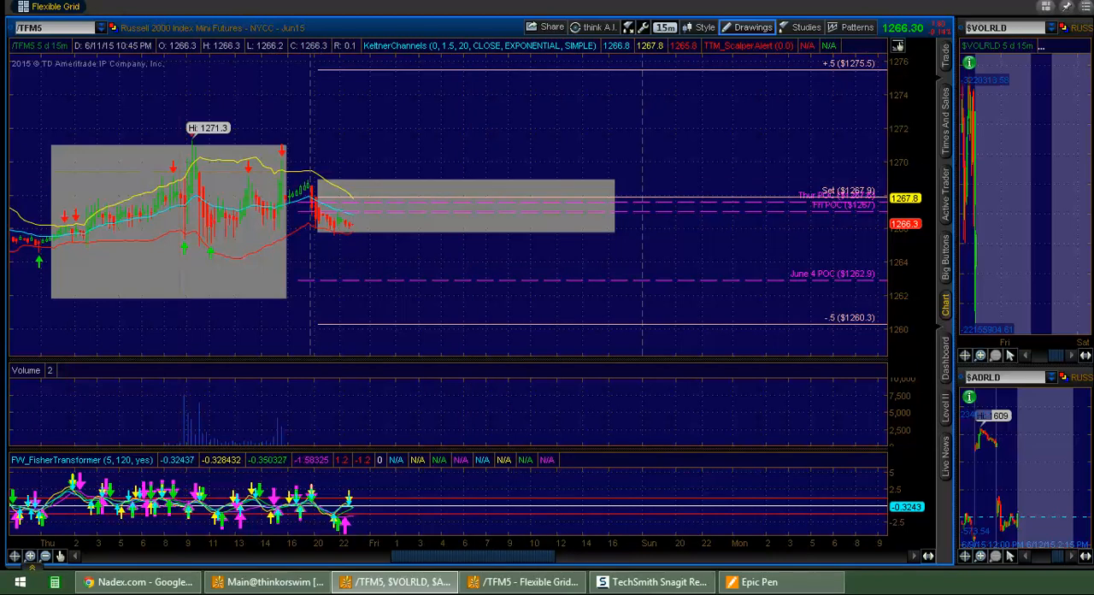